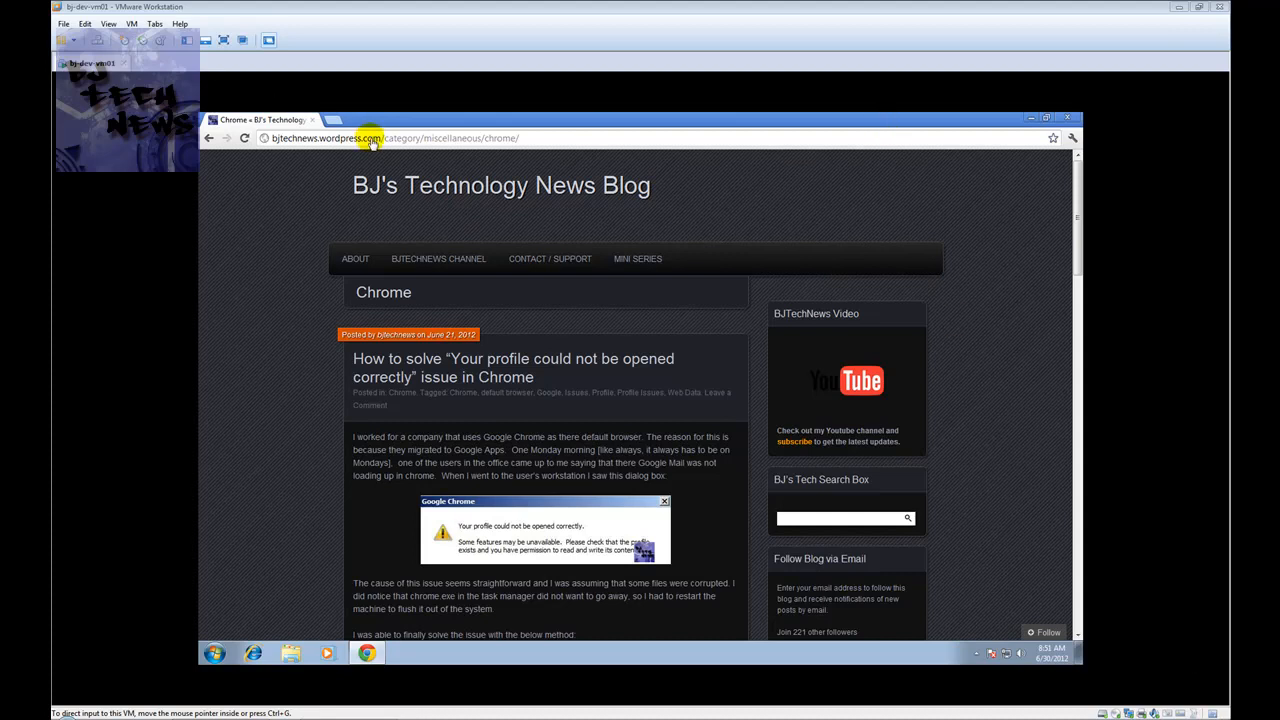
Read the blog article's fix for the Web Data error, then minimise the browser to reach the desktop
click(396, 138)
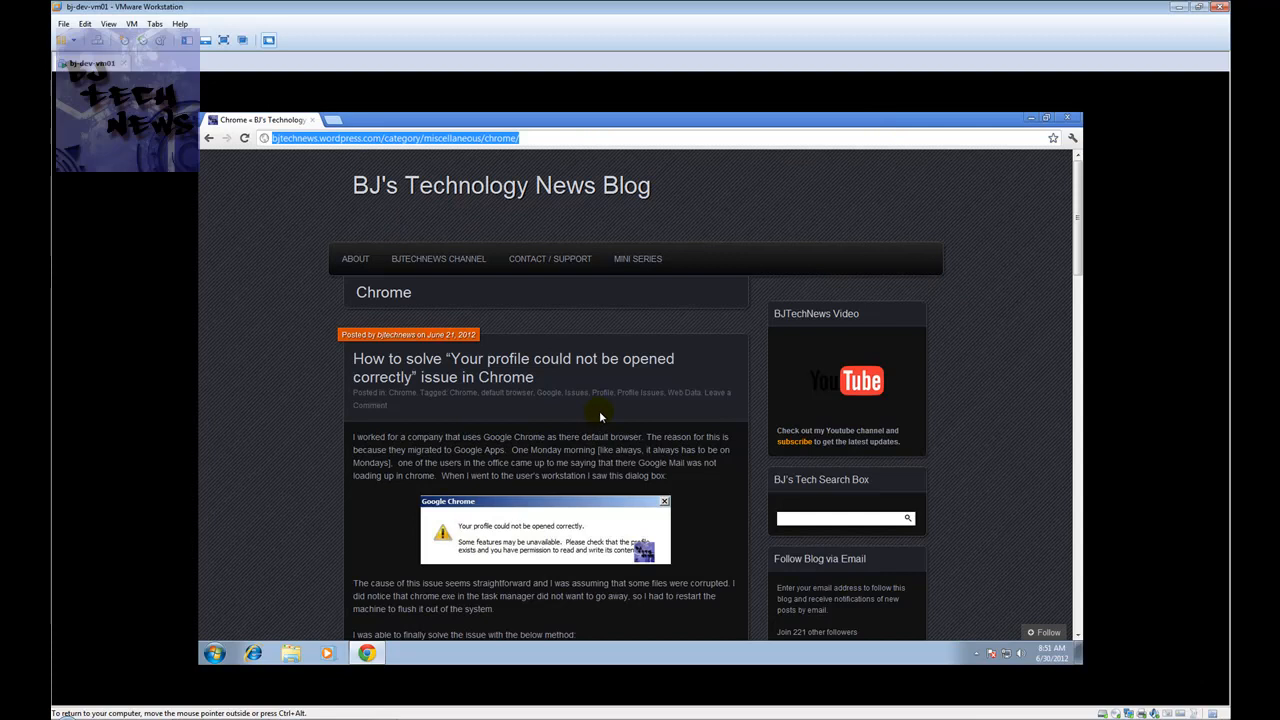
scroll(down, 3)
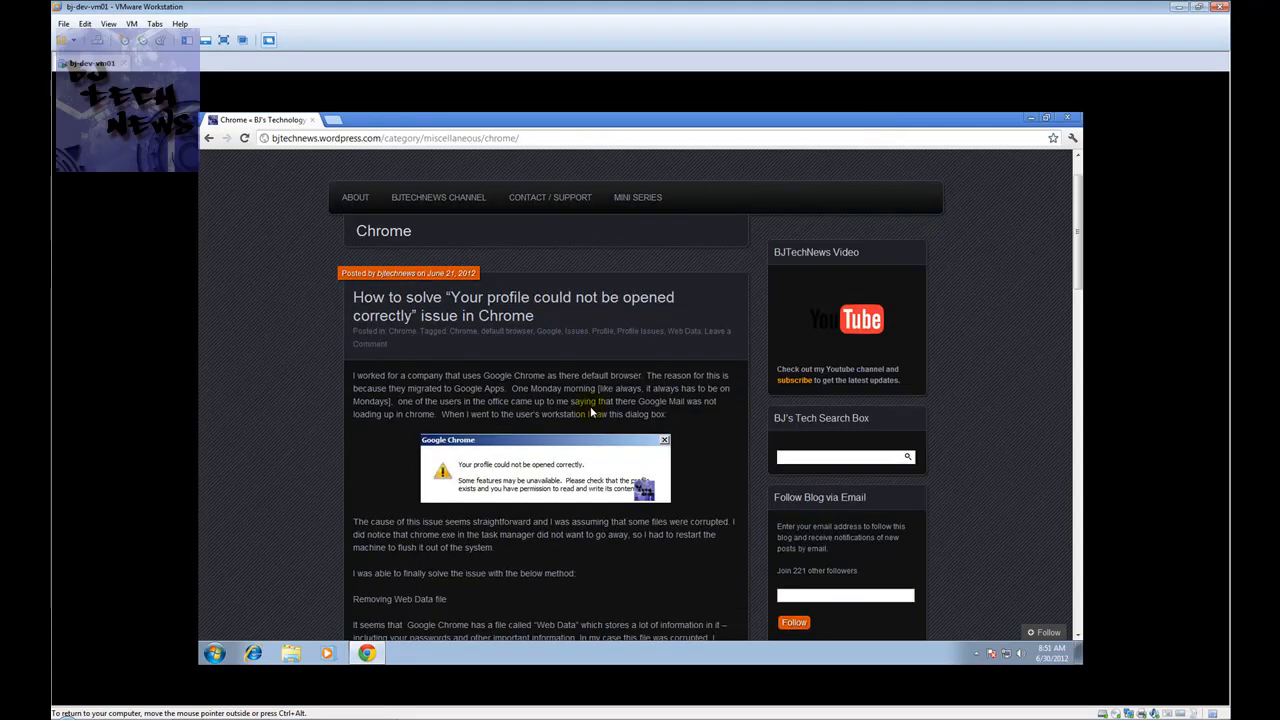
scroll(down, 3)
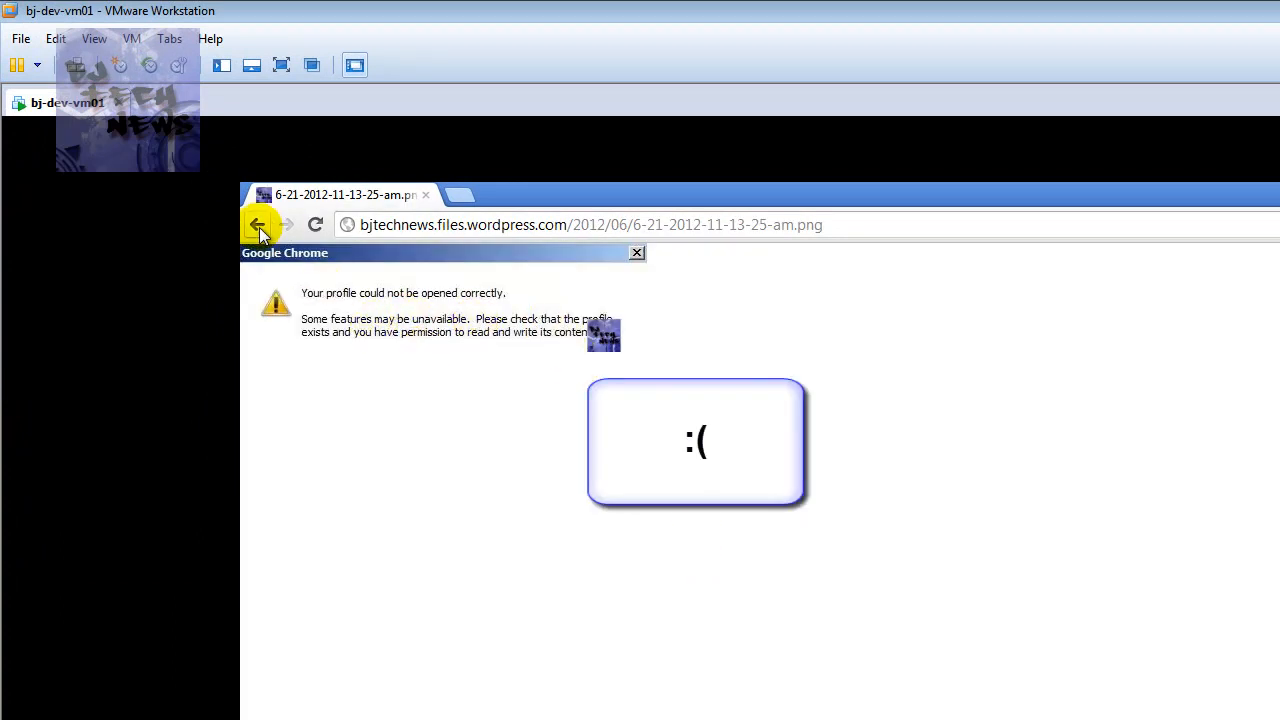
click(256, 224)
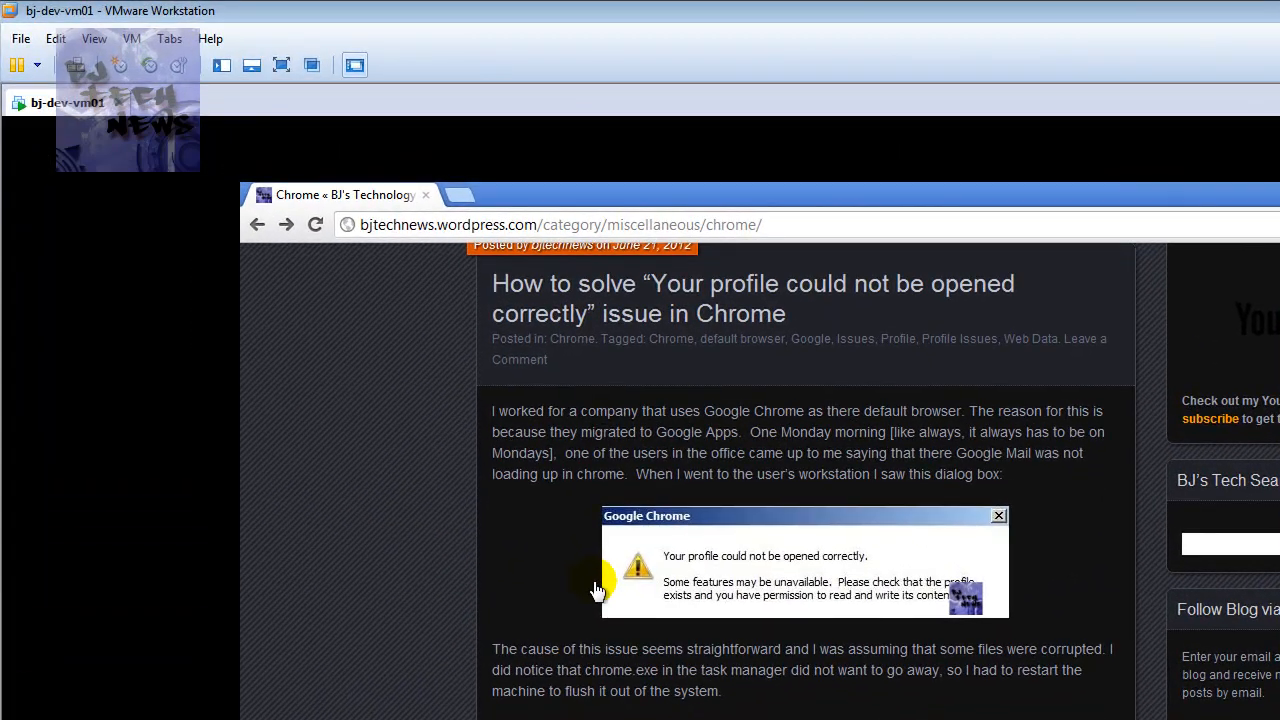
scroll(down, 3)
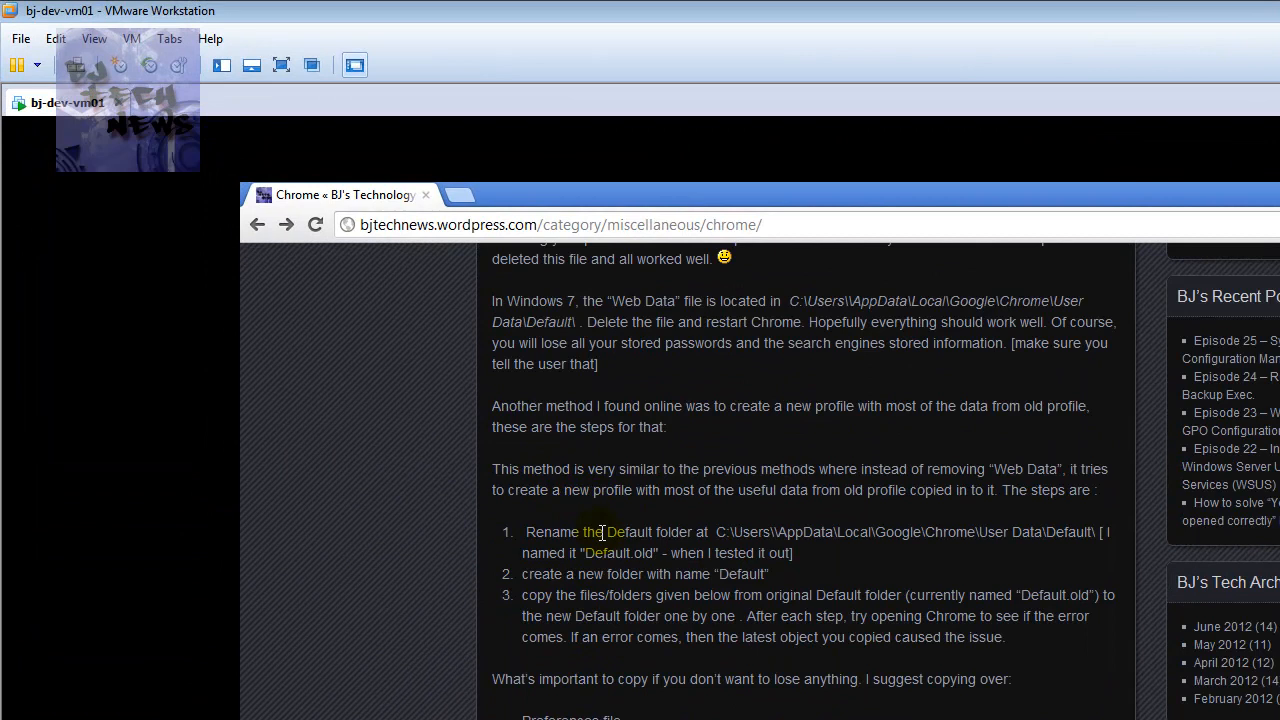
scroll(up, 3)
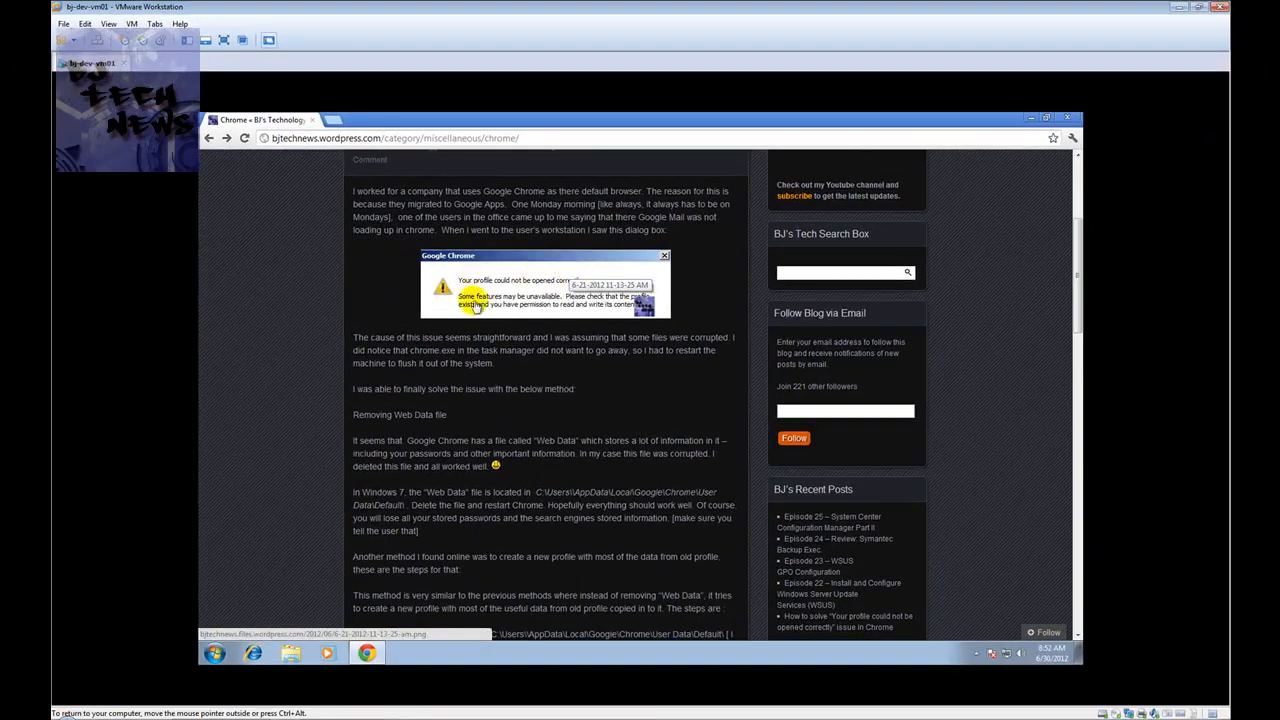
mouse_move(530, 292)
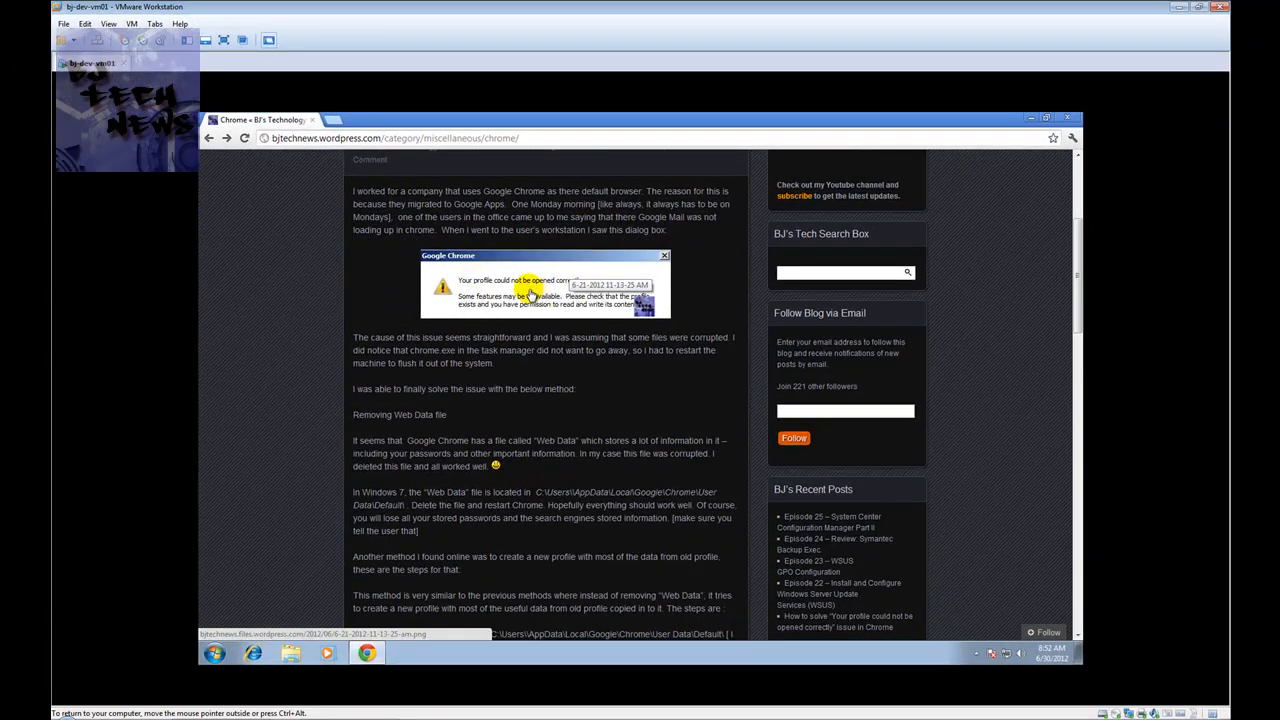
mouse_move(456, 466)
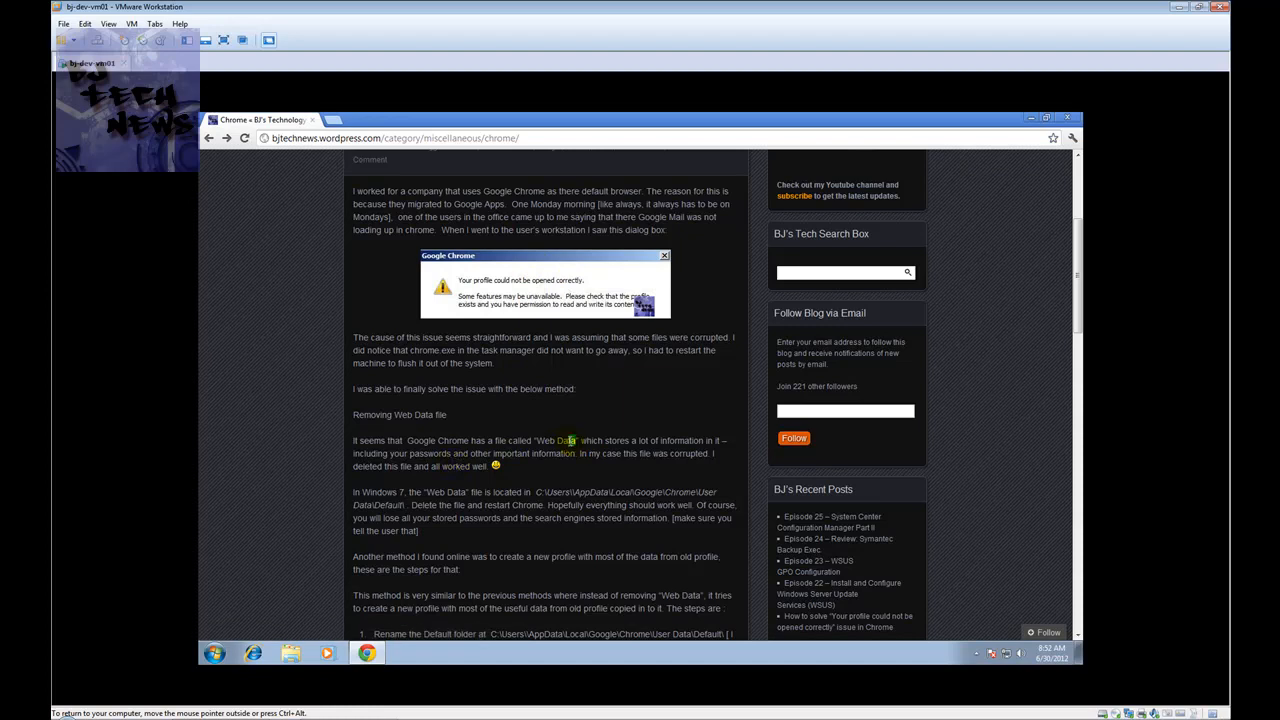
double_click(556, 440)
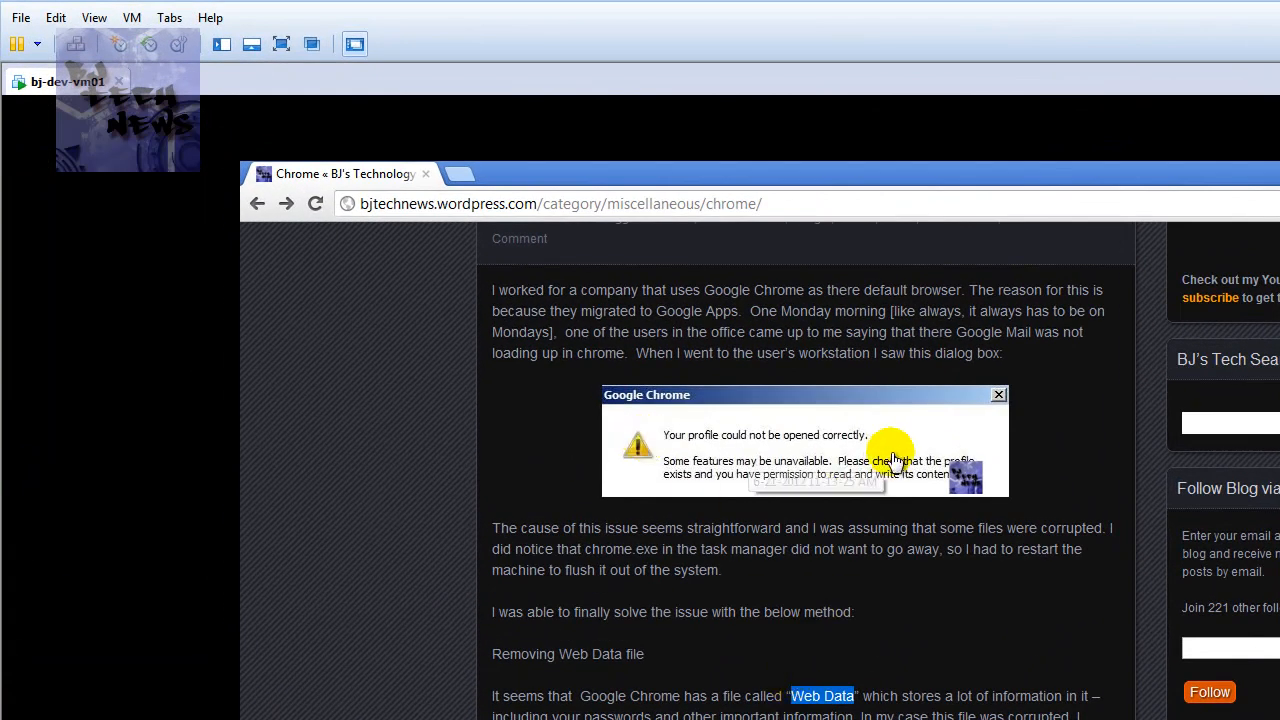
mouse_move(936, 656)
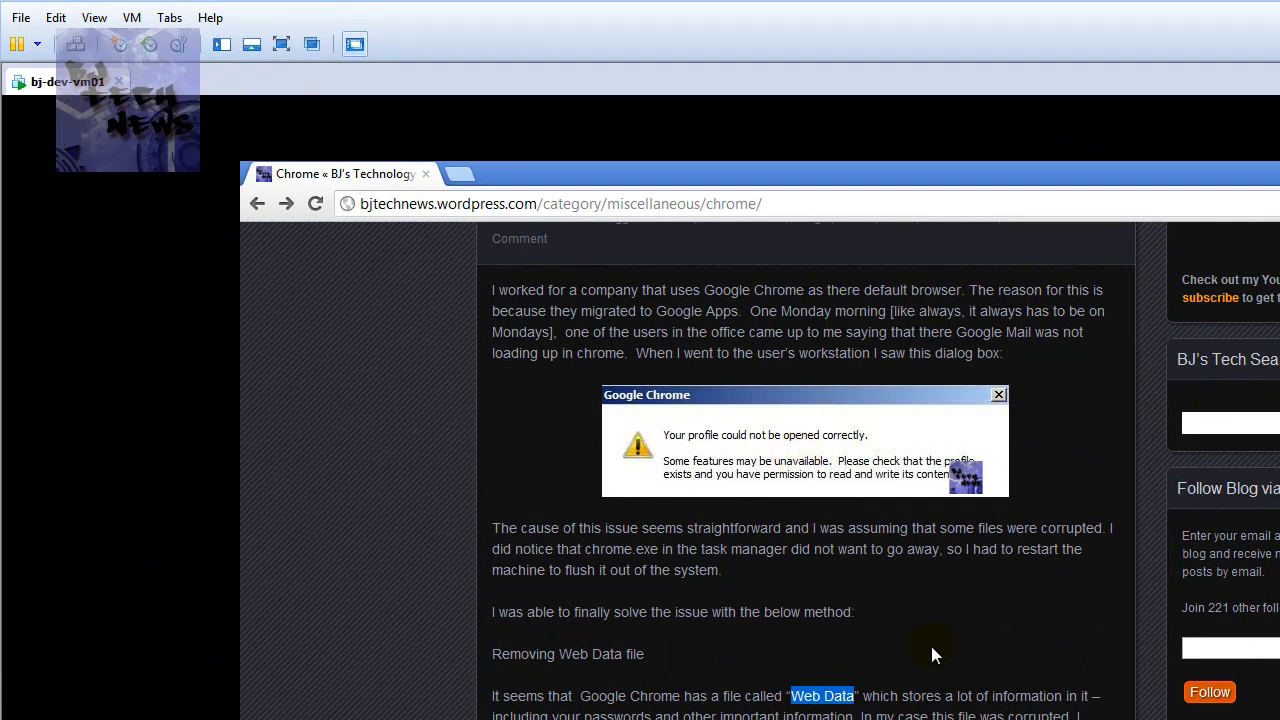
scroll(down, 3)
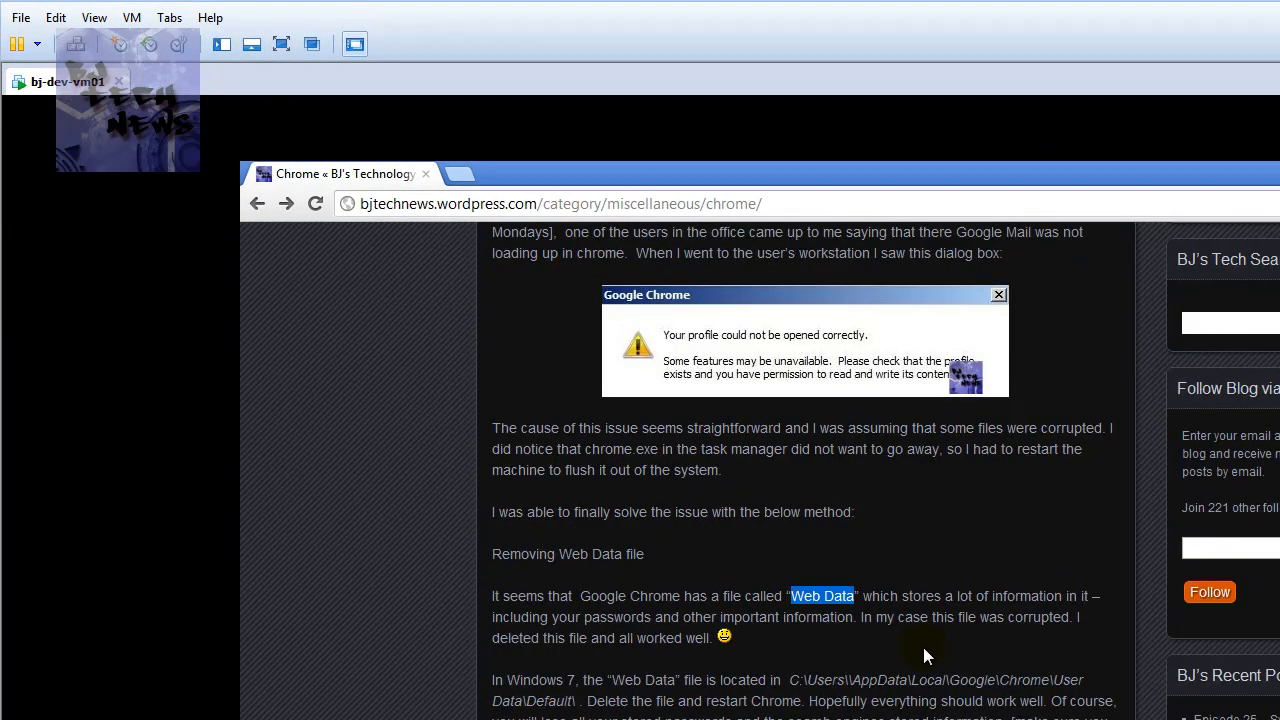
scroll(down, 3)
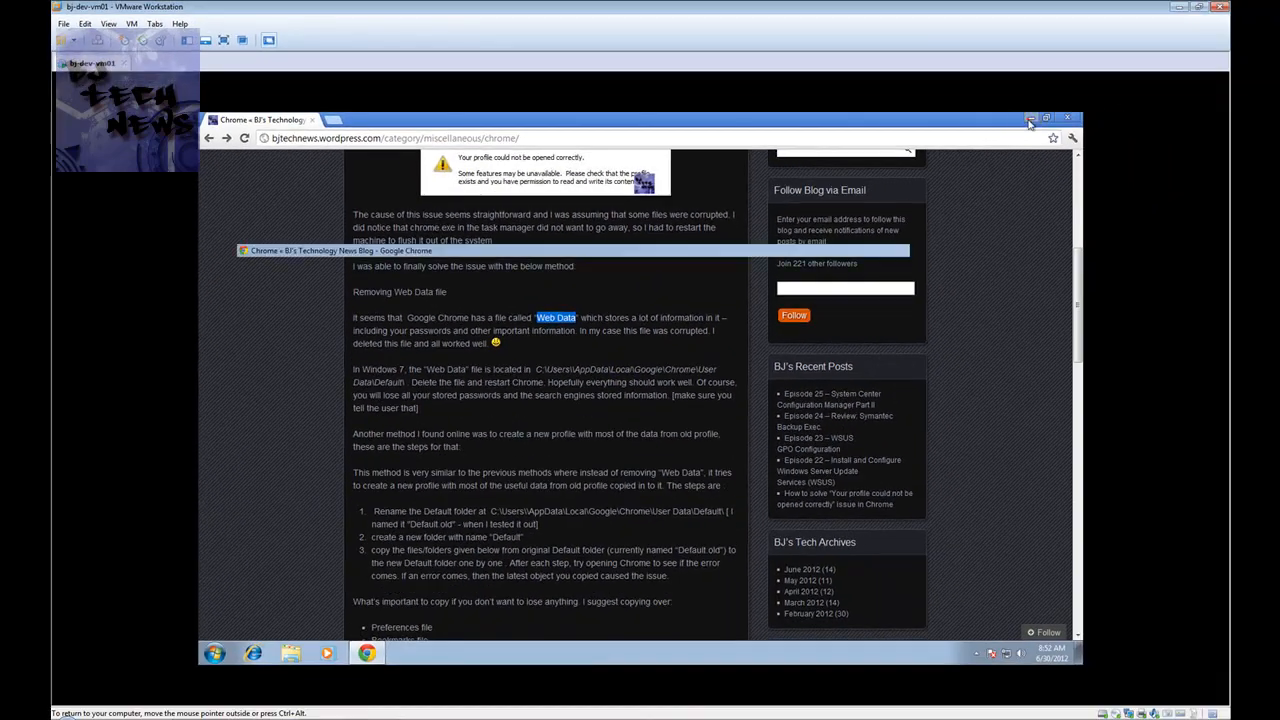
click(1032, 120)
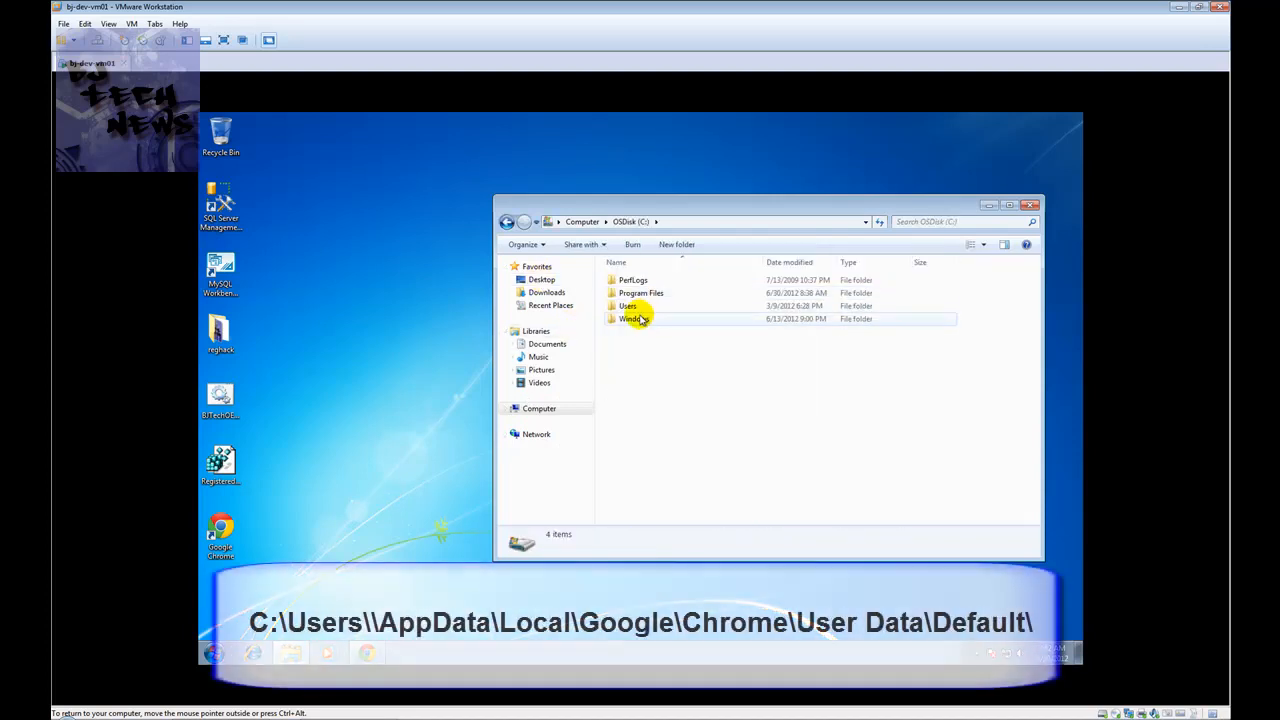
Browse to C:\Users\Administrator\AppData\Local\Google\Chrome\User Data\Default
double_click(628, 306)
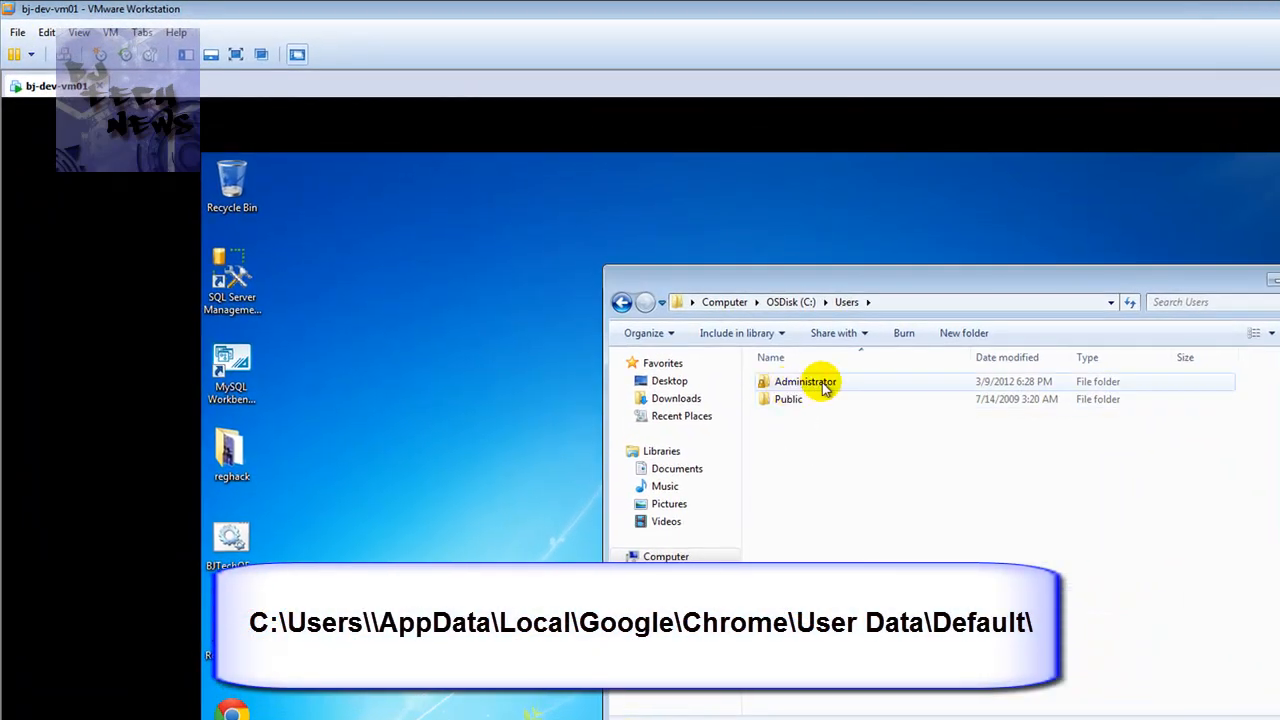
mouse_move(804, 380)
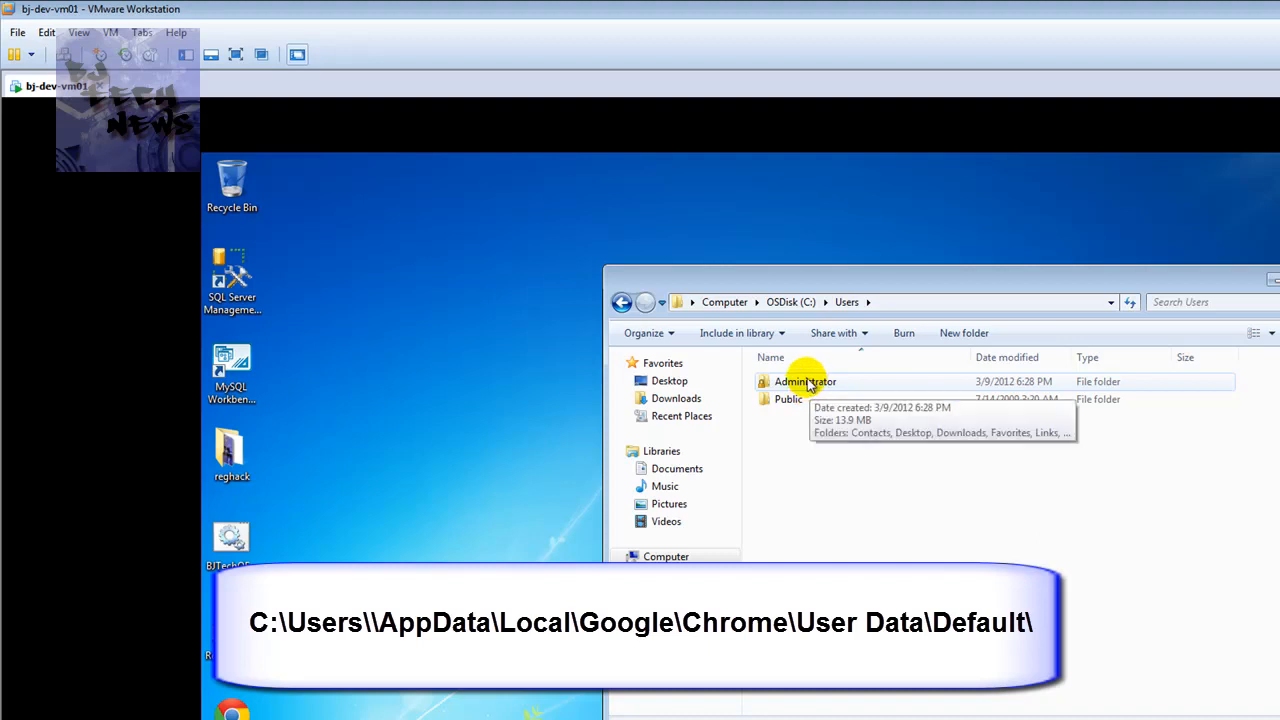
double_click(804, 380)
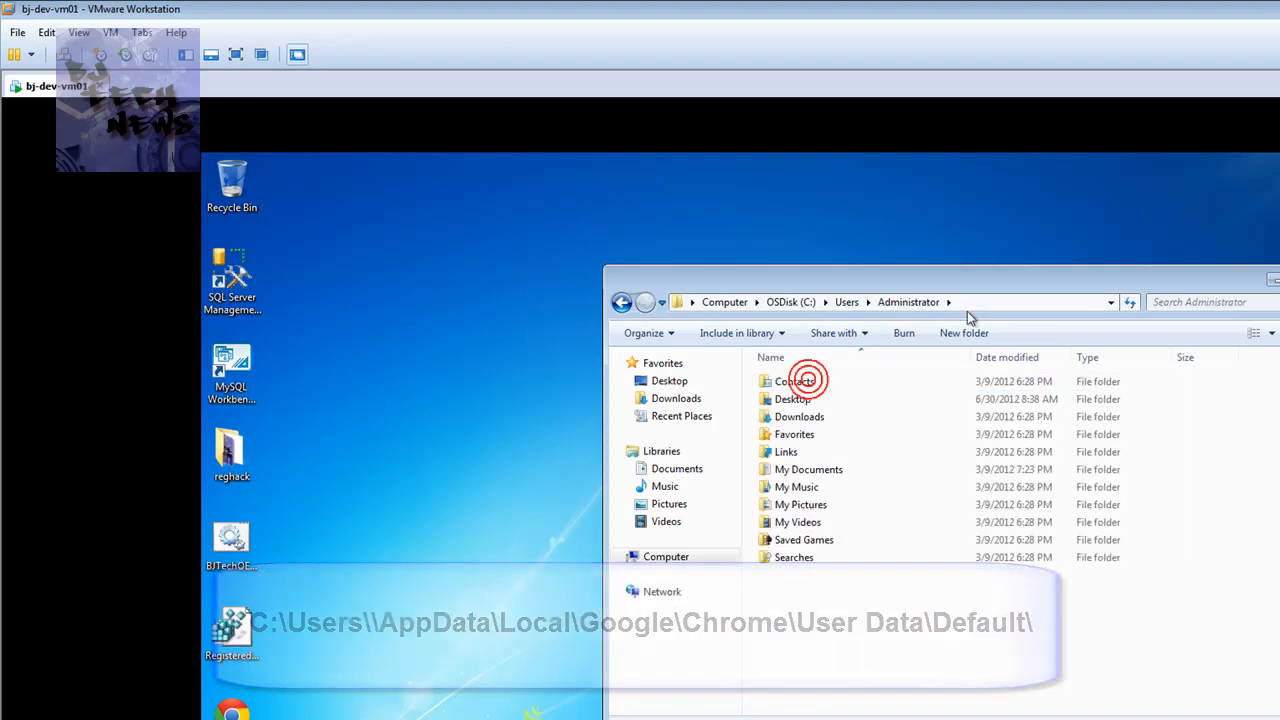
click(890, 302)
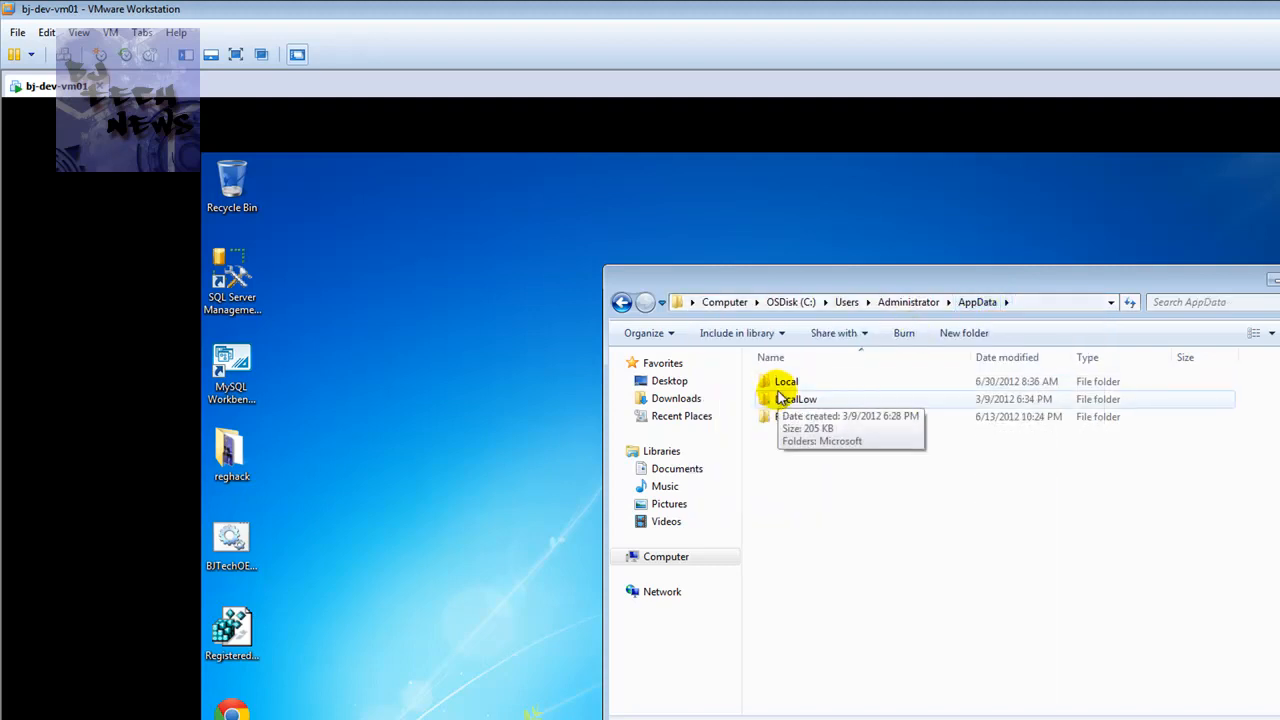
double_click(786, 380)
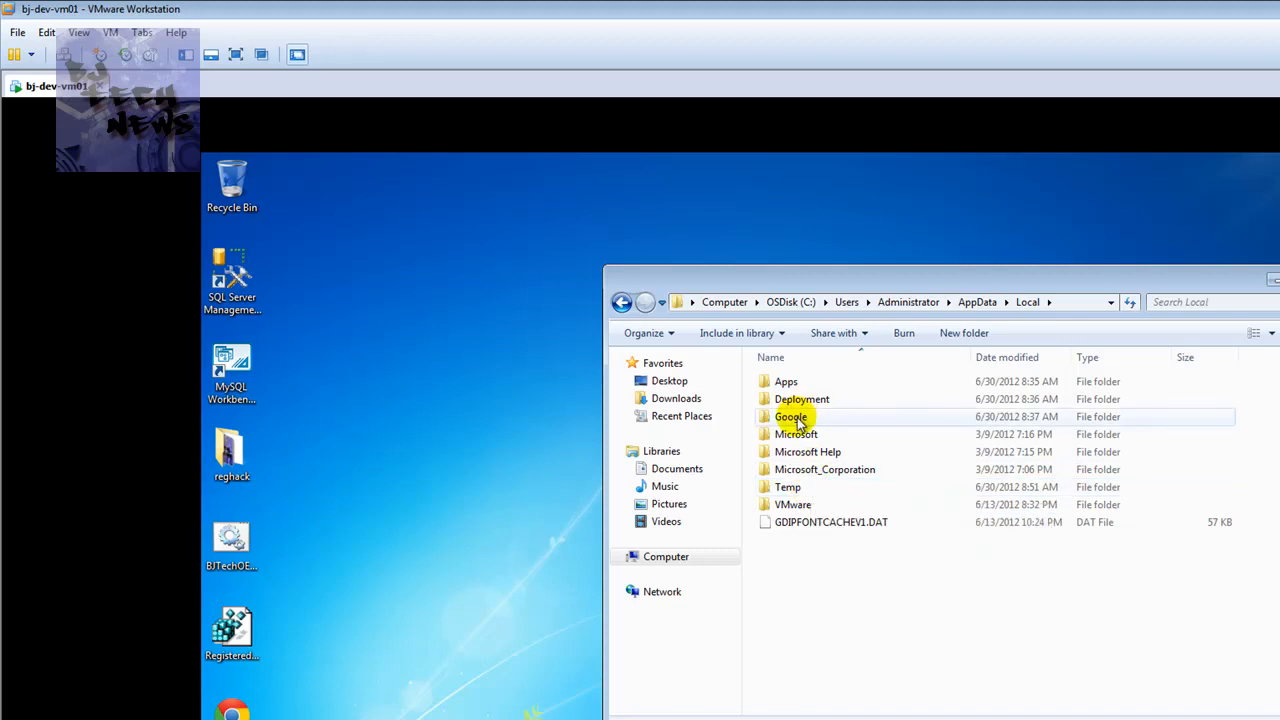
double_click(792, 418)
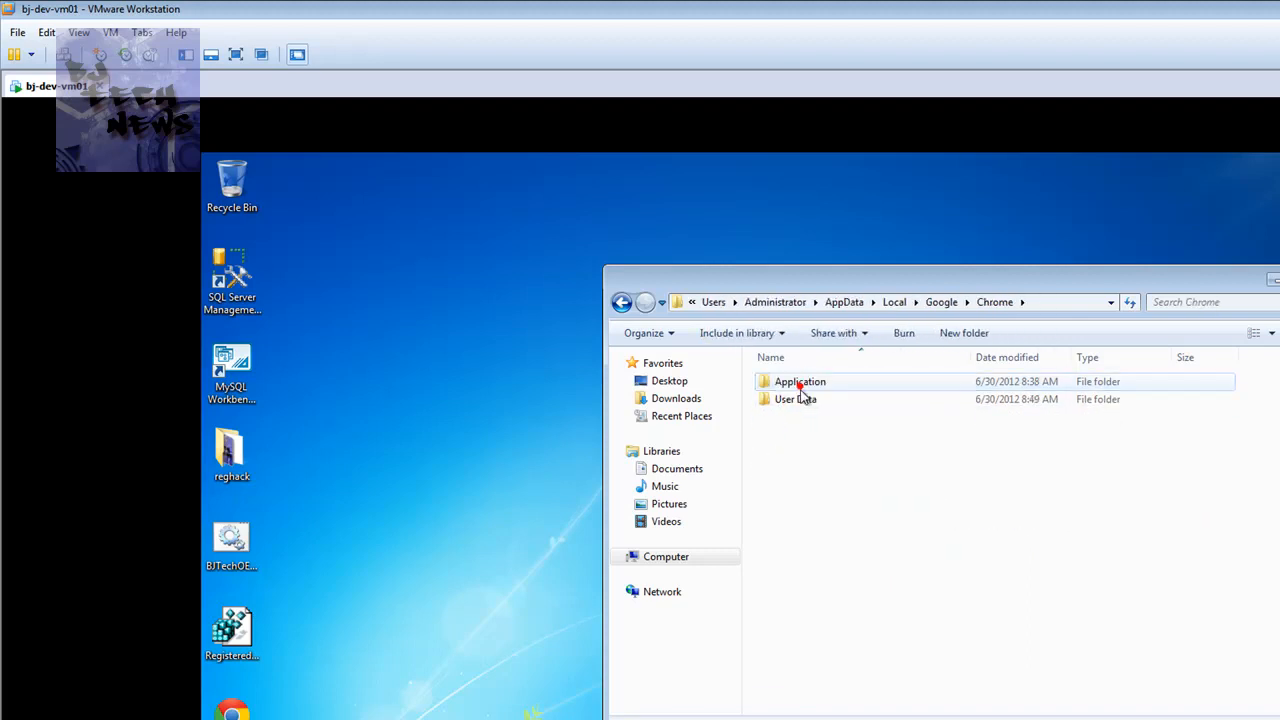
double_click(796, 398)
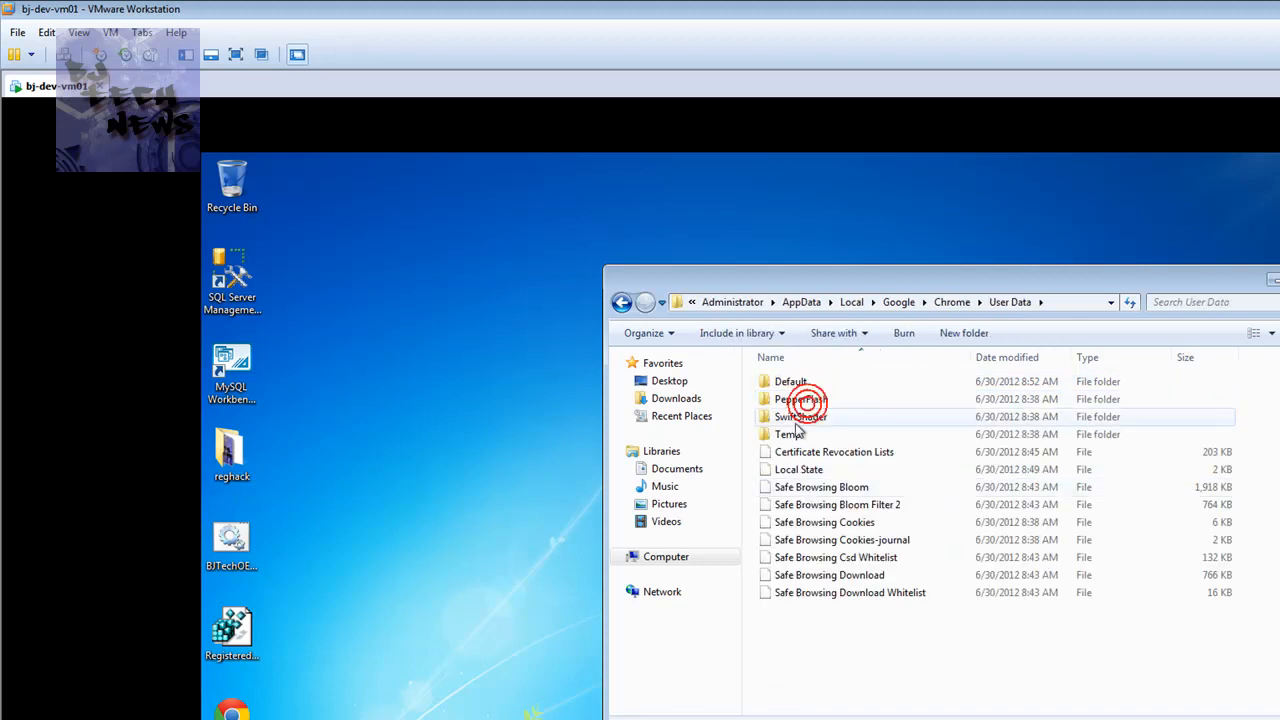
double_click(790, 380)
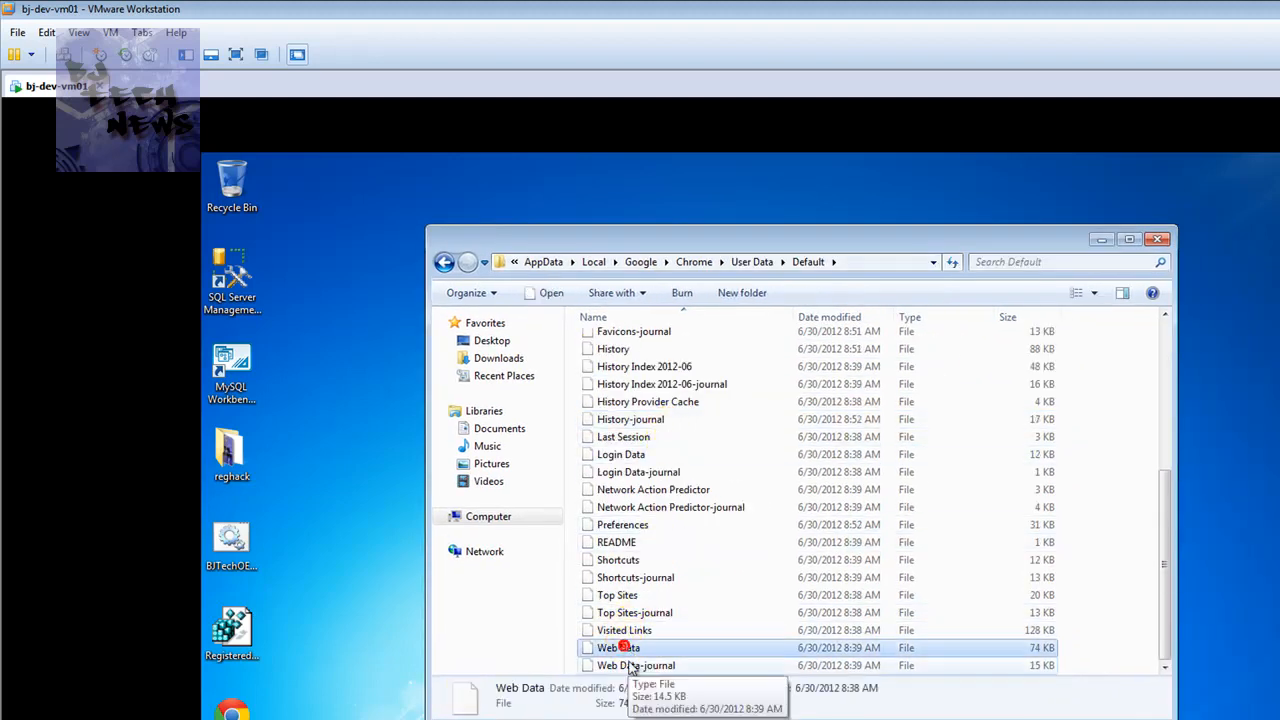
Locate and select the Web Data file in the Default folder
click(636, 664)
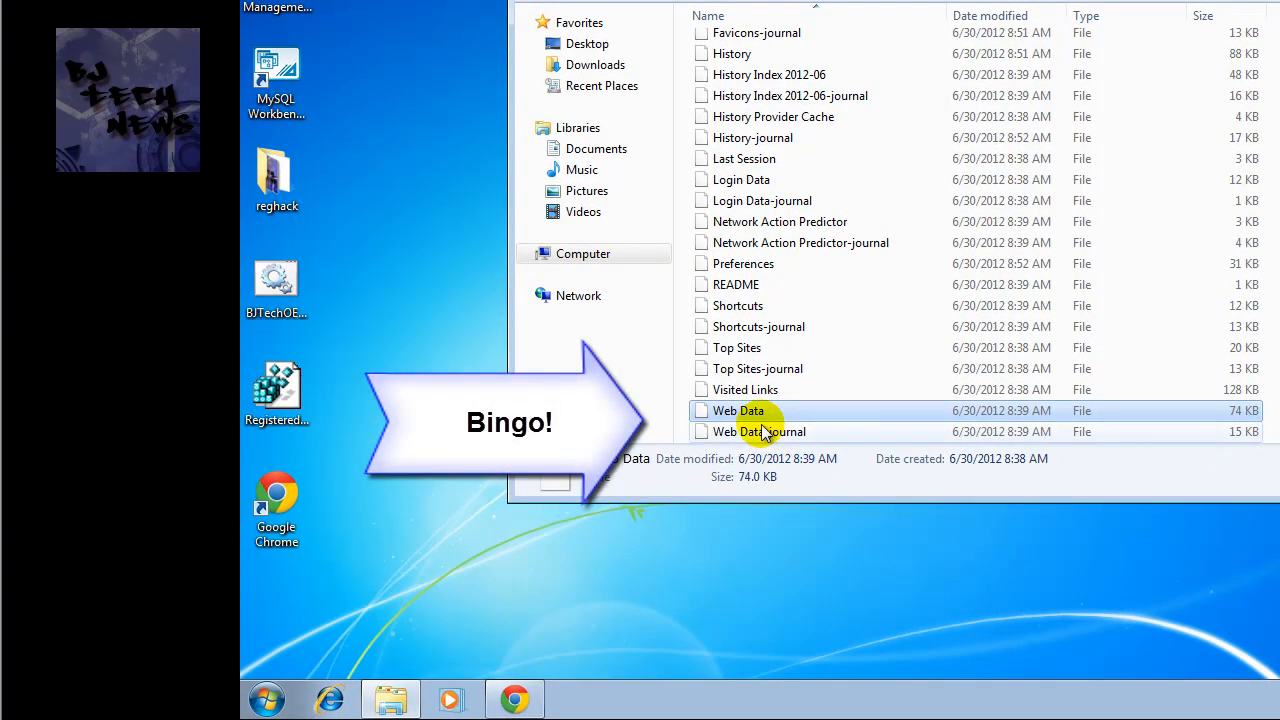
click(760, 432)
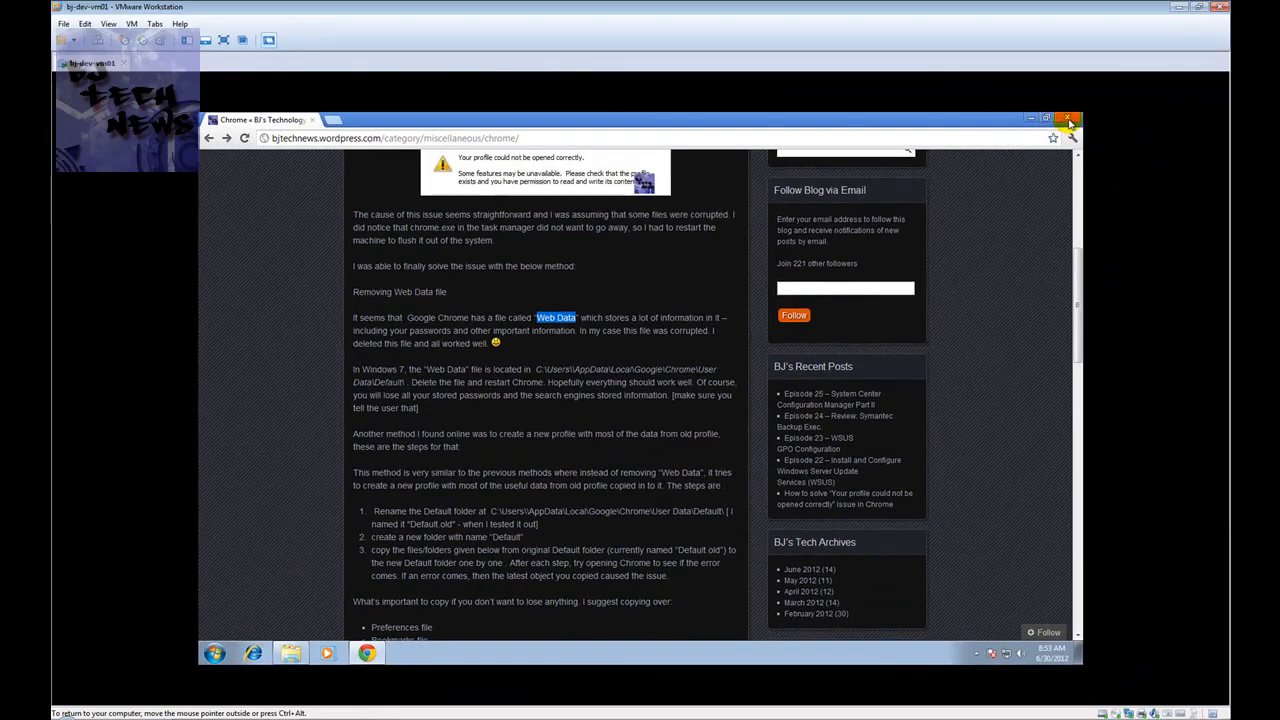
Close Chrome, then delete Web Data and Web Data-journal from Default, leaving 34 items
click(1068, 120)
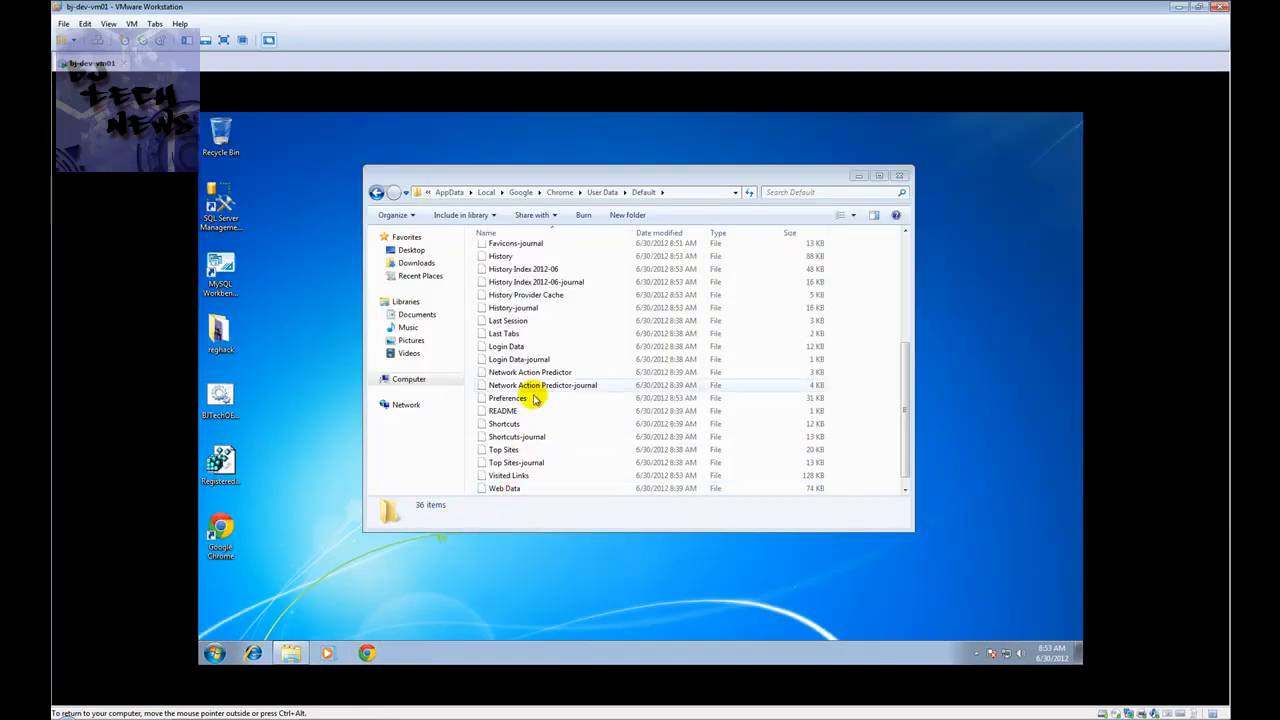
click(504, 488)
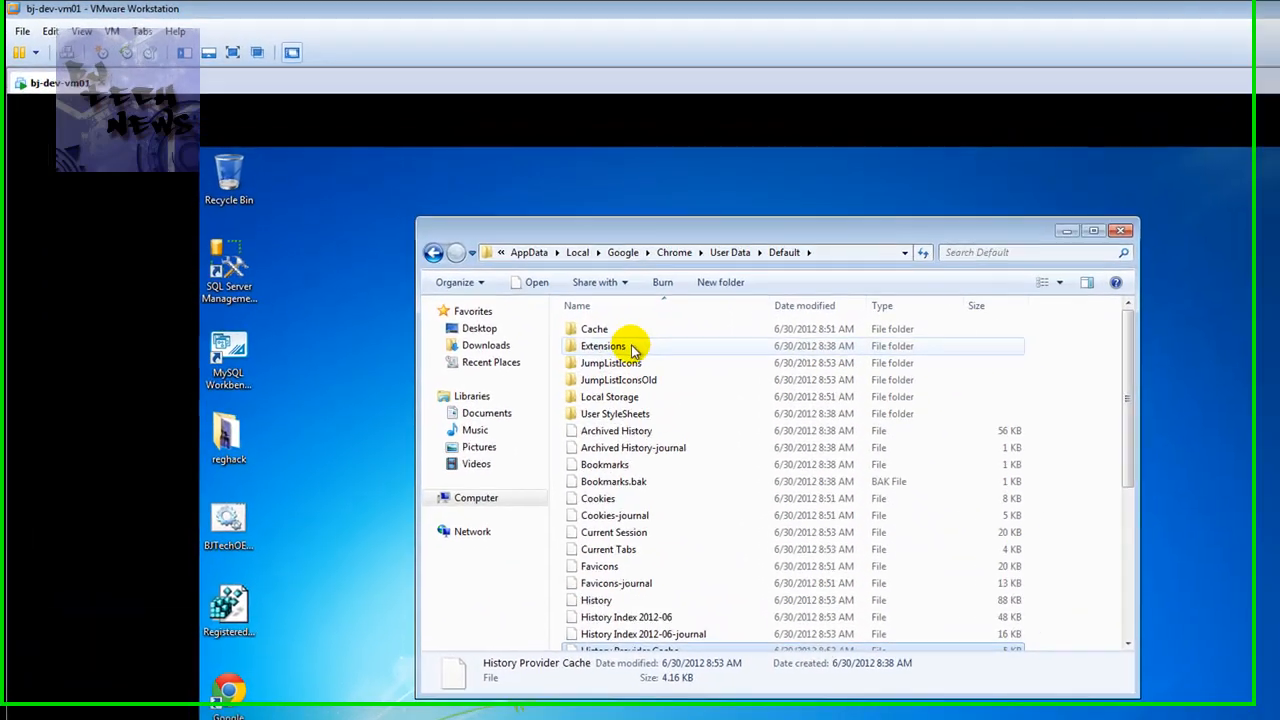
scroll(down, 3)
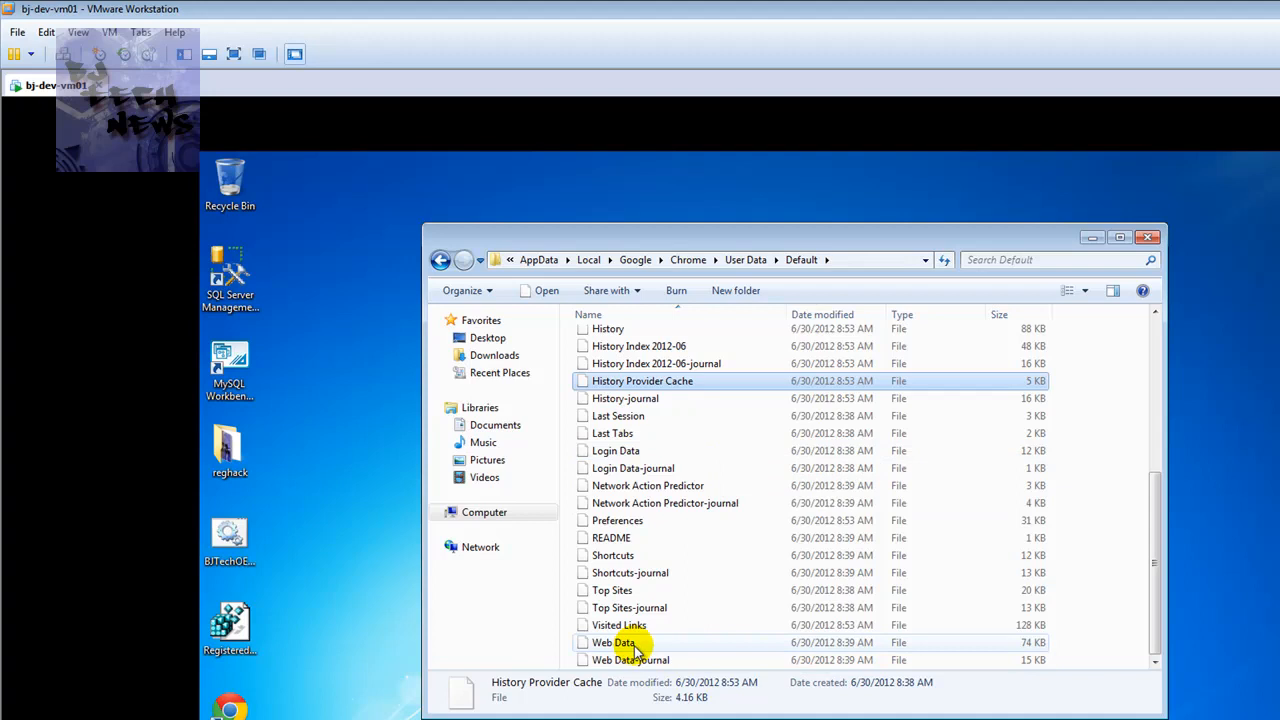
click(630, 660)
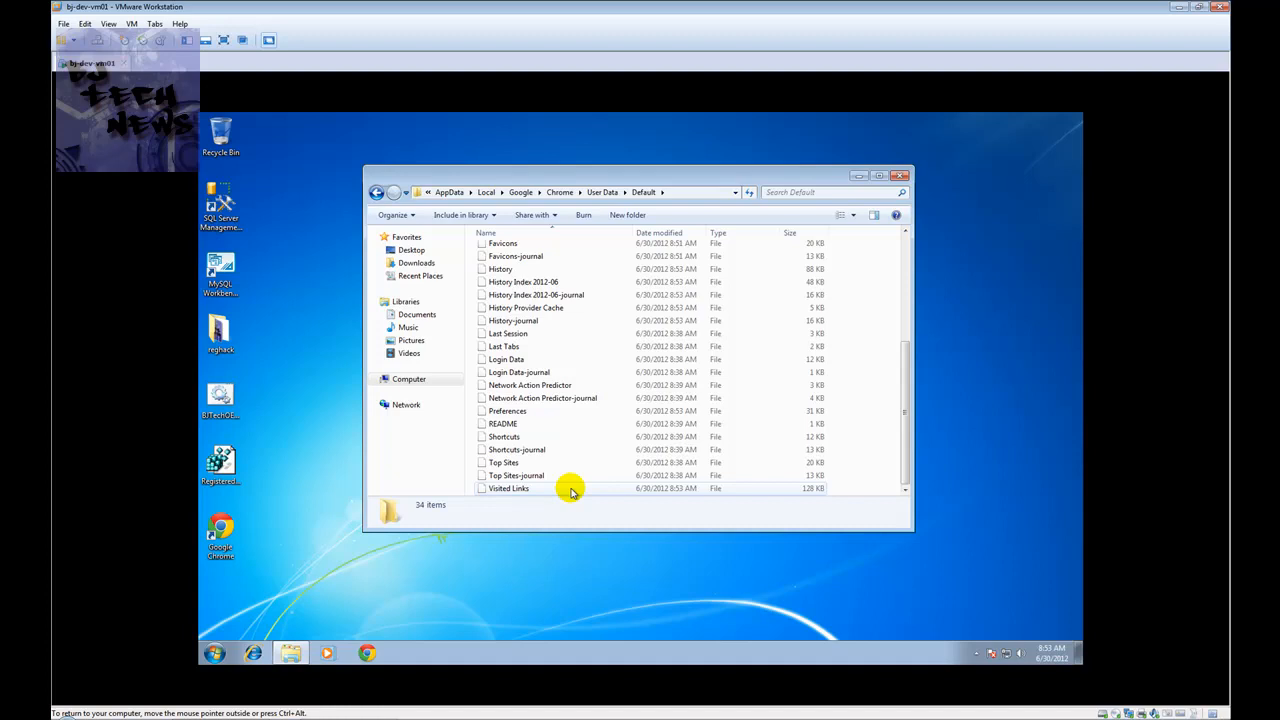
mouse_move(604, 496)
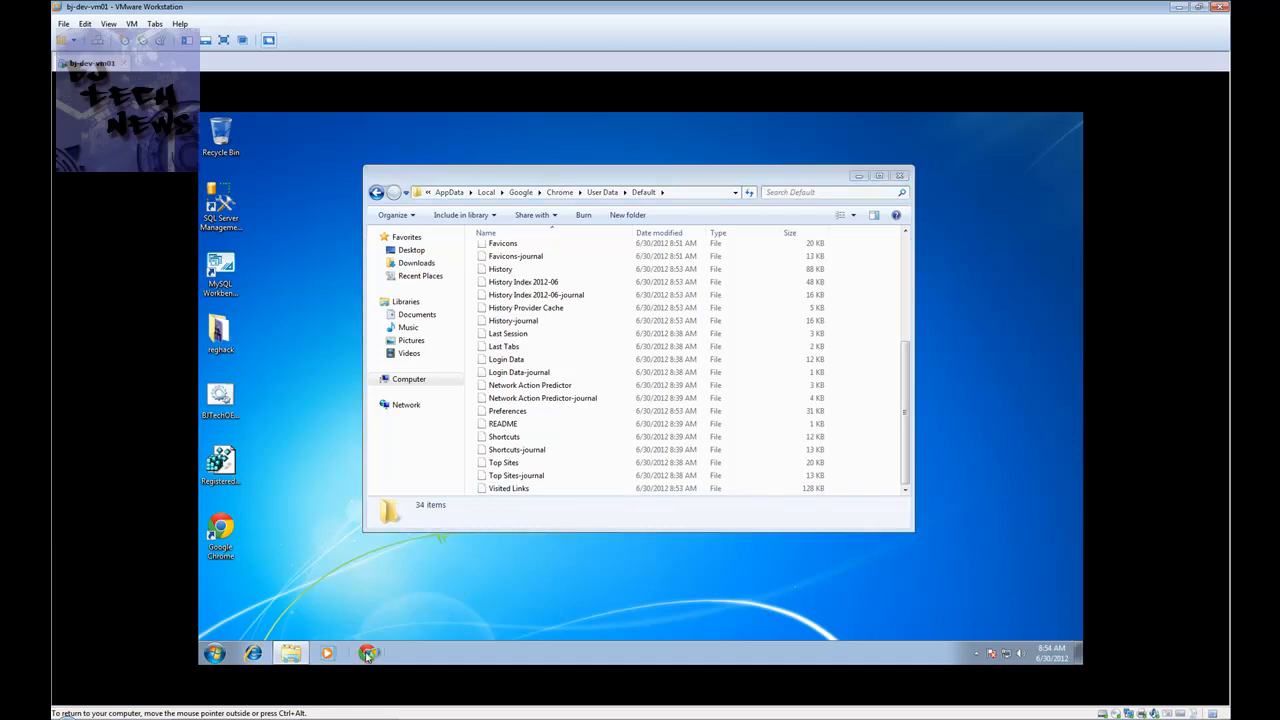
Relaunch Chrome to its Welcome sign-in page so it rebuilds Web Data, then close it
click(368, 652)
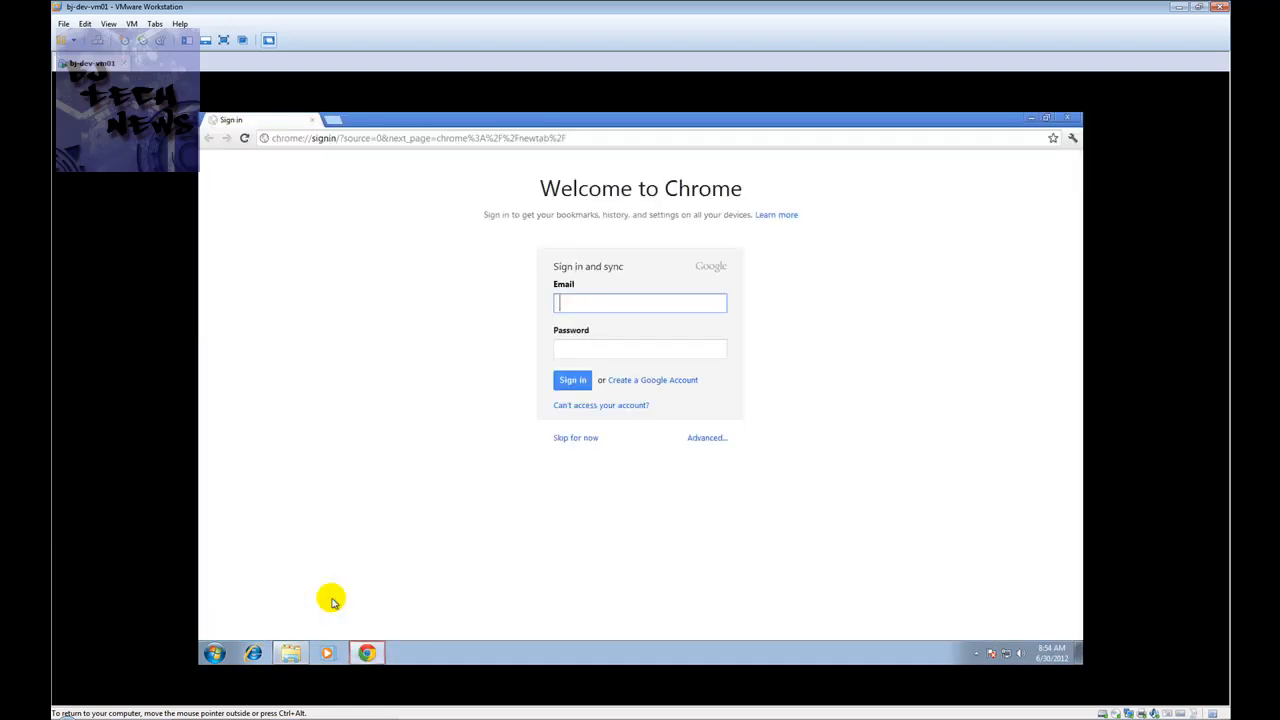
click(420, 138)
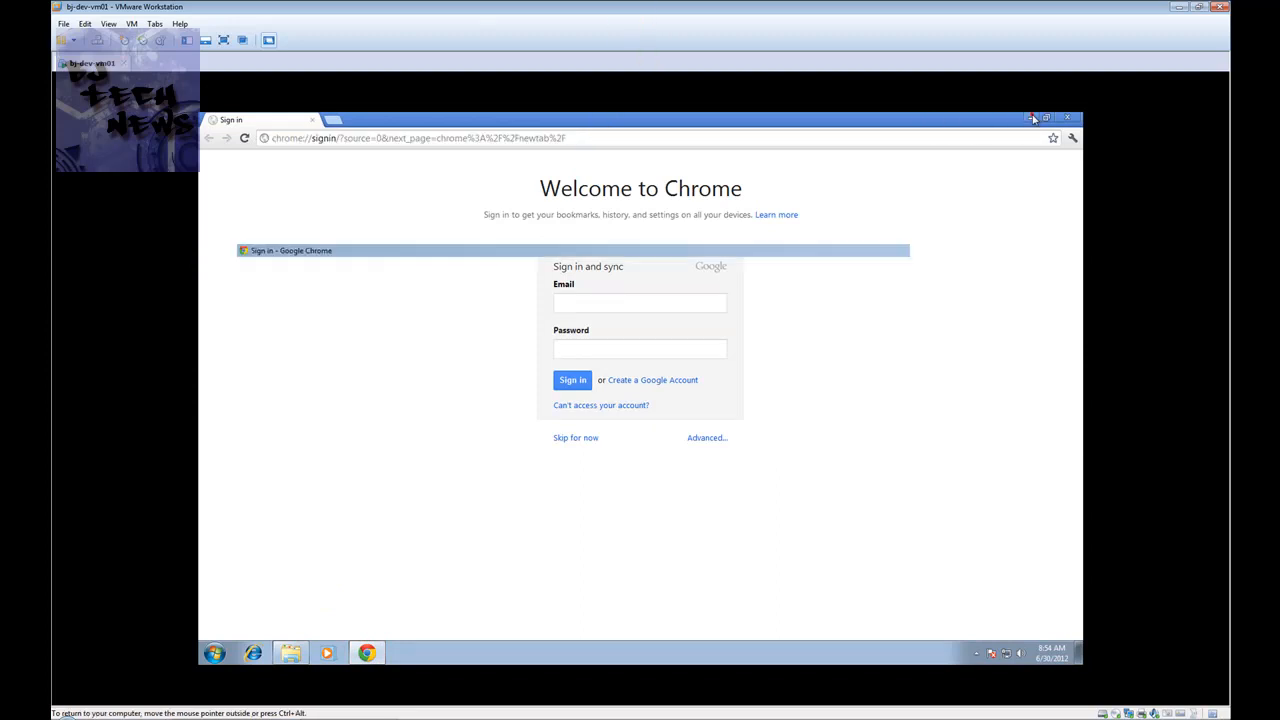
click(1032, 118)
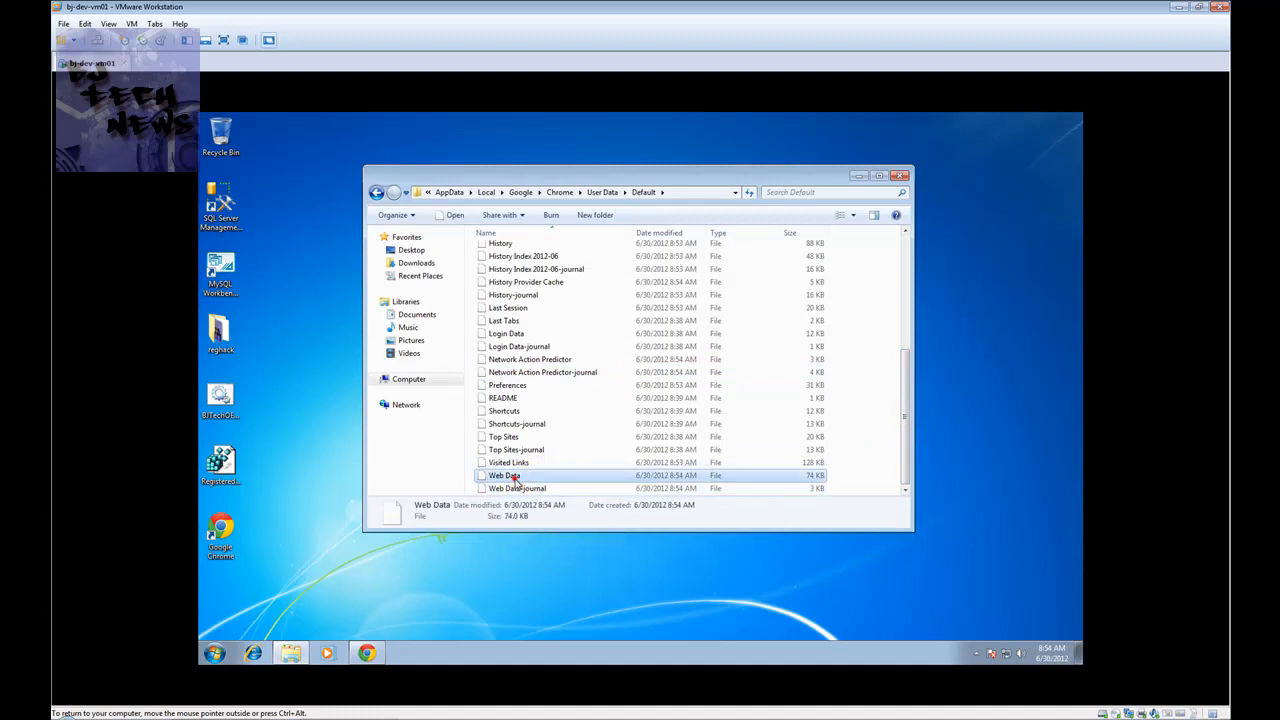
mouse_move(408, 650)
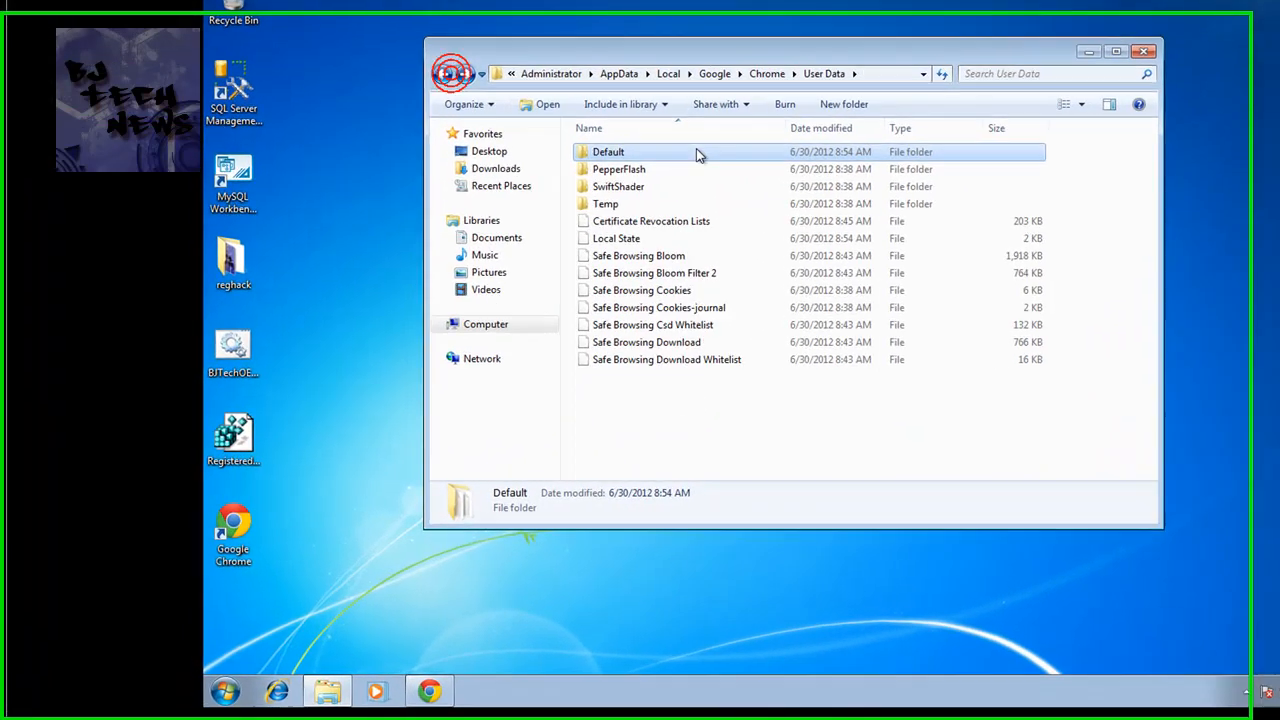
mouse_move(622, 140)
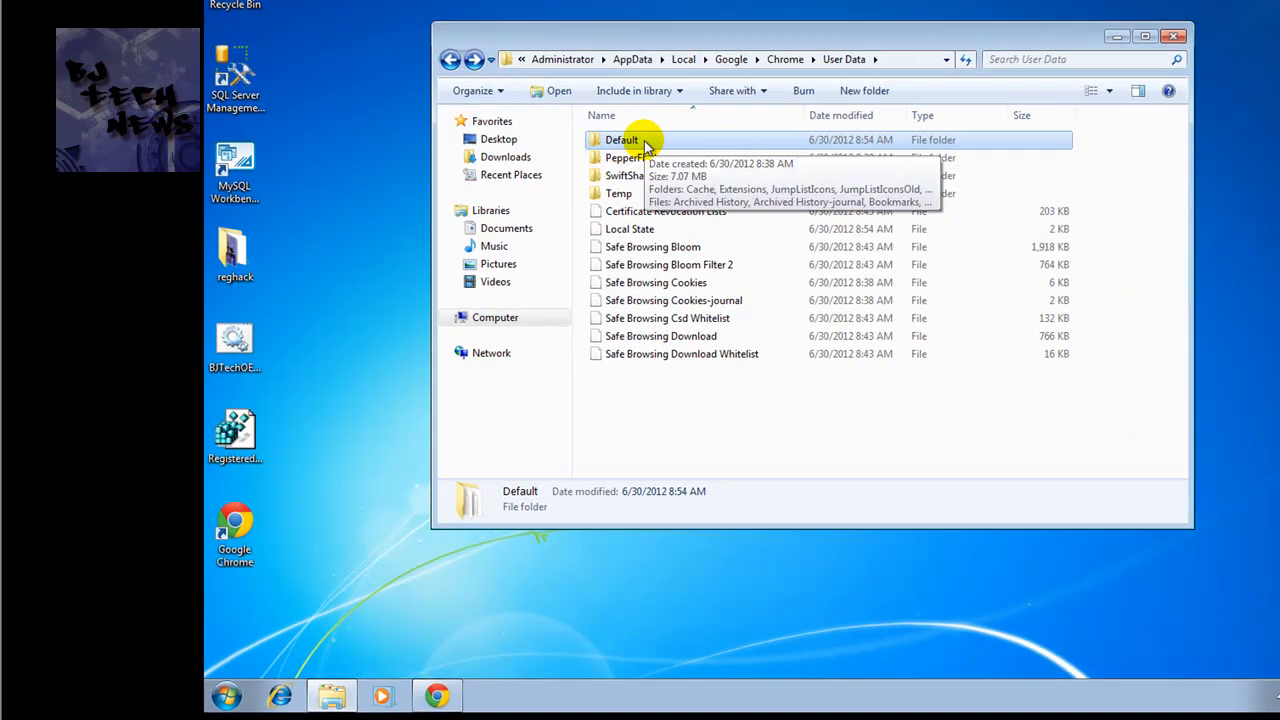
double_click(620, 140)
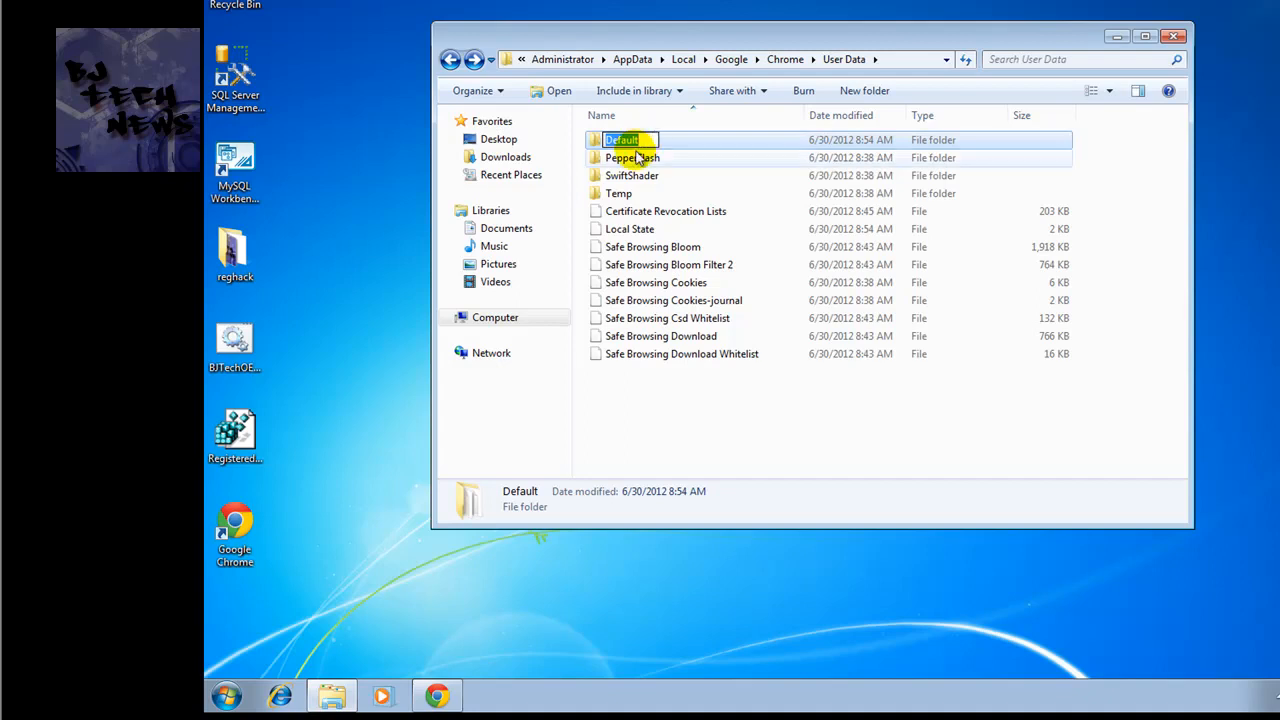
double_click(622, 140)
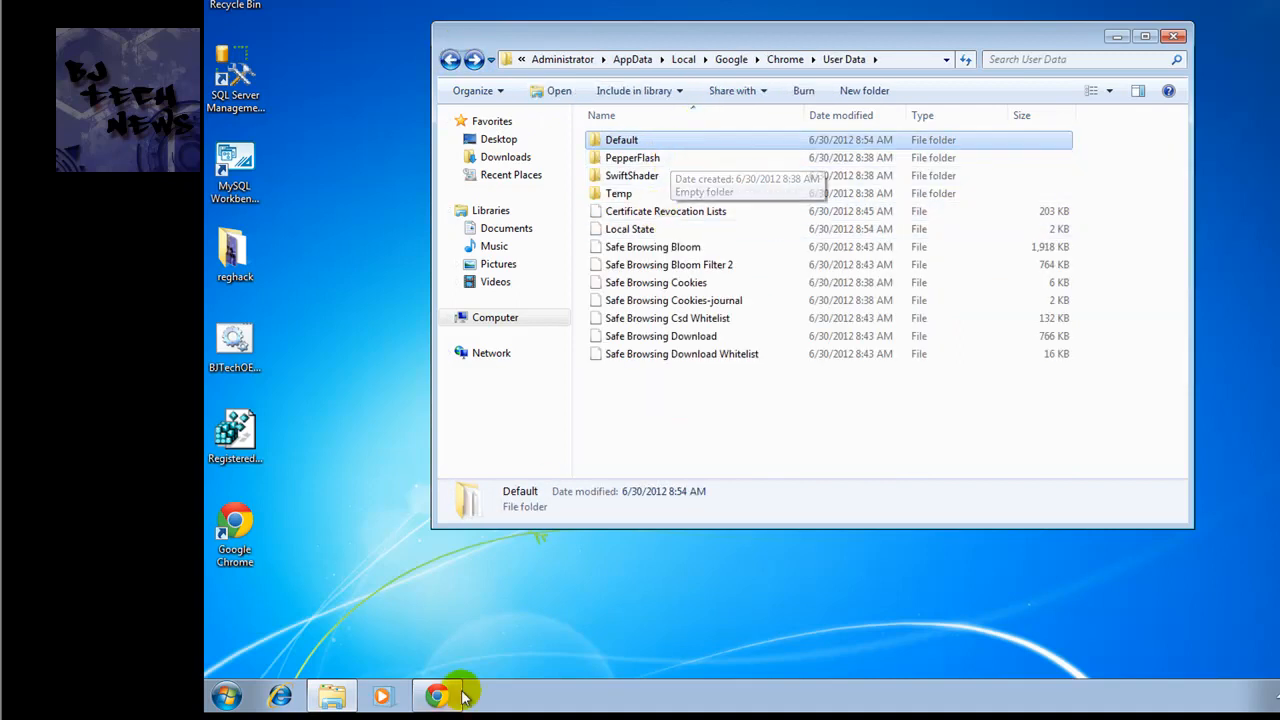
mouse_move(500, 656)
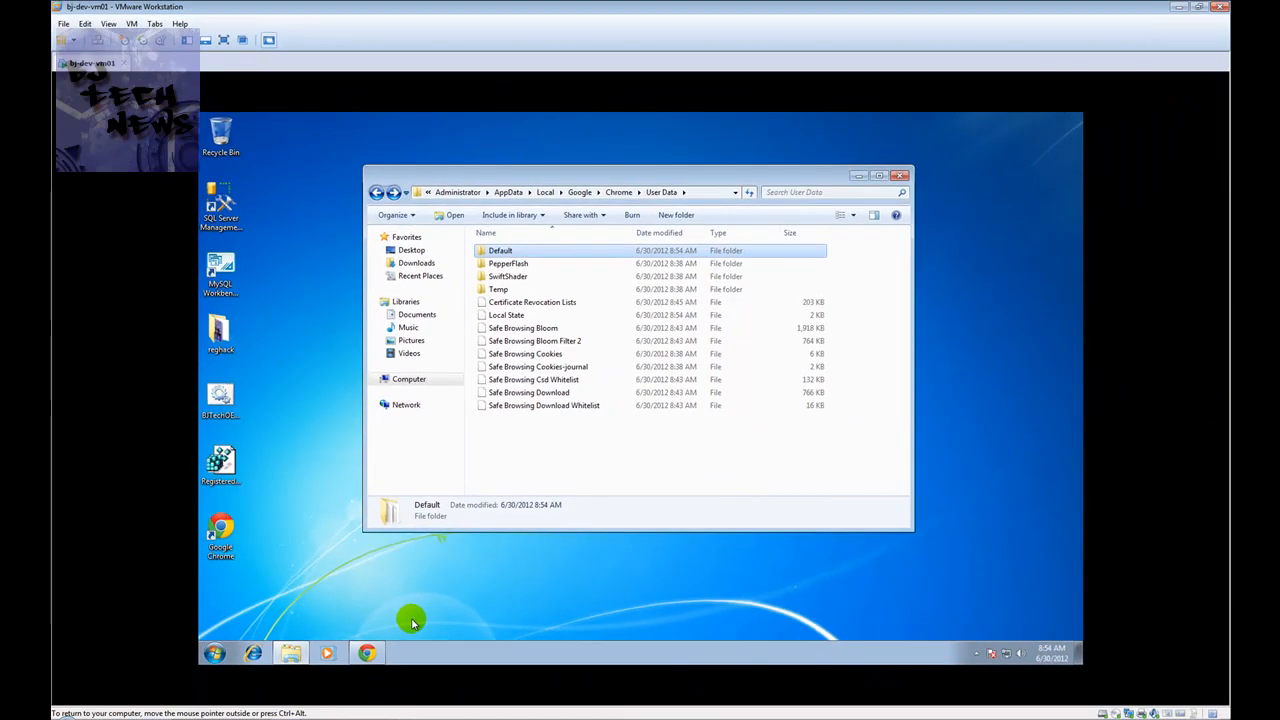
double_click(500, 250)
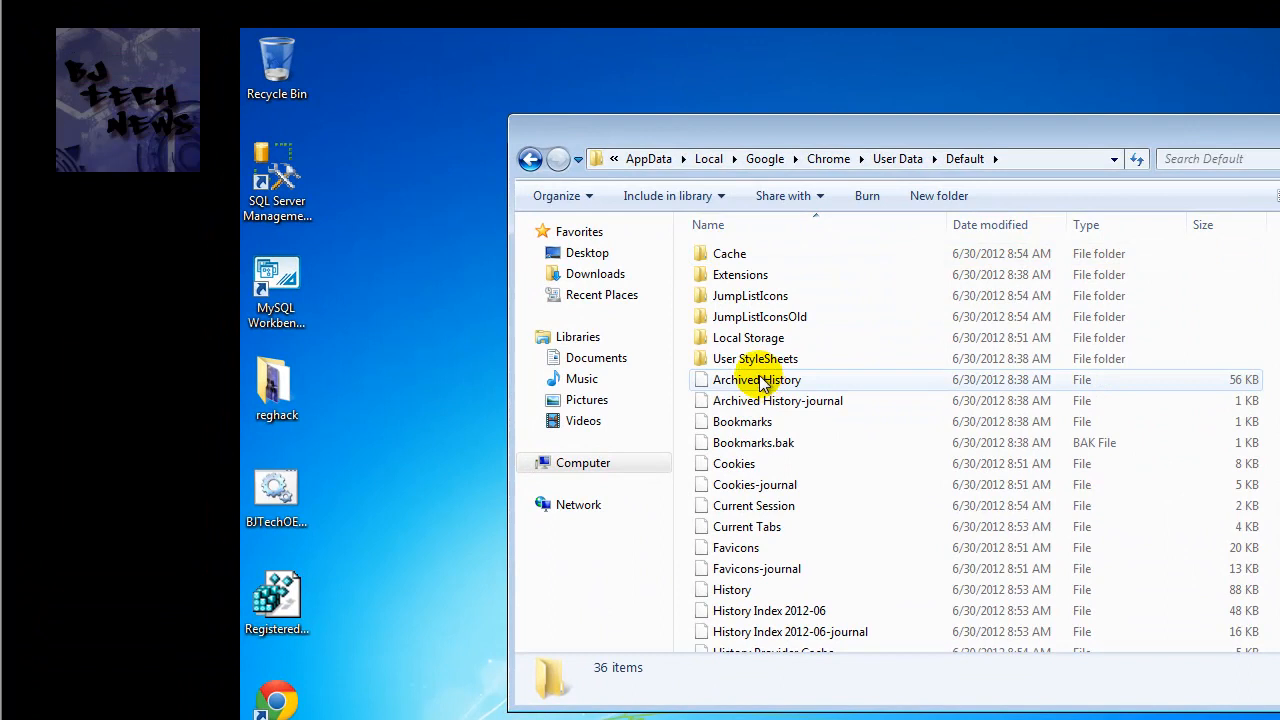
click(756, 380)
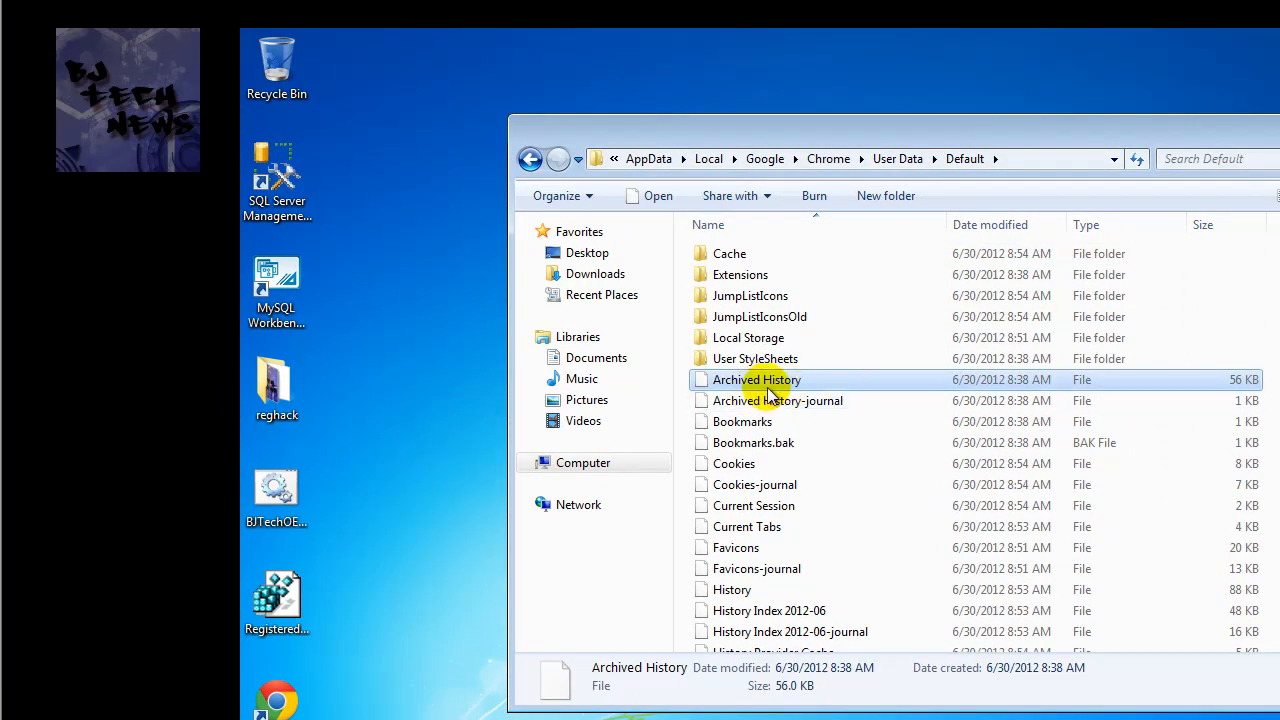
mouse_move(764, 690)
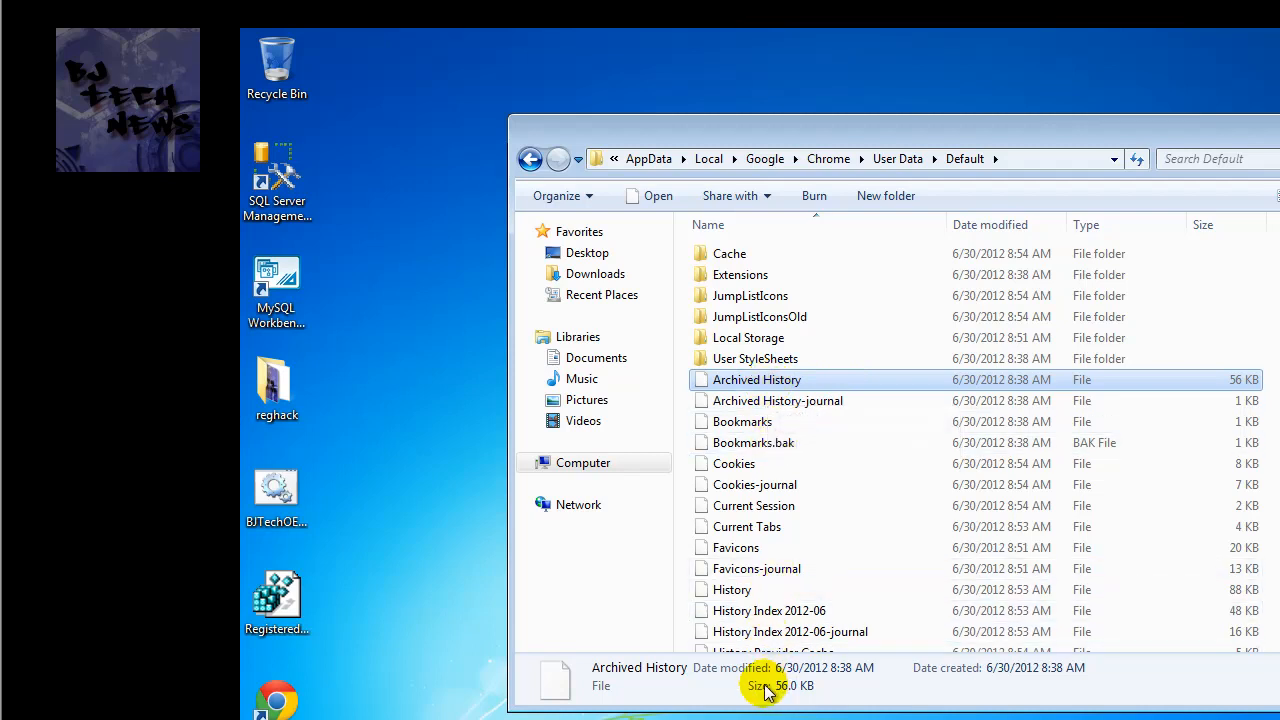
mouse_move(764, 336)
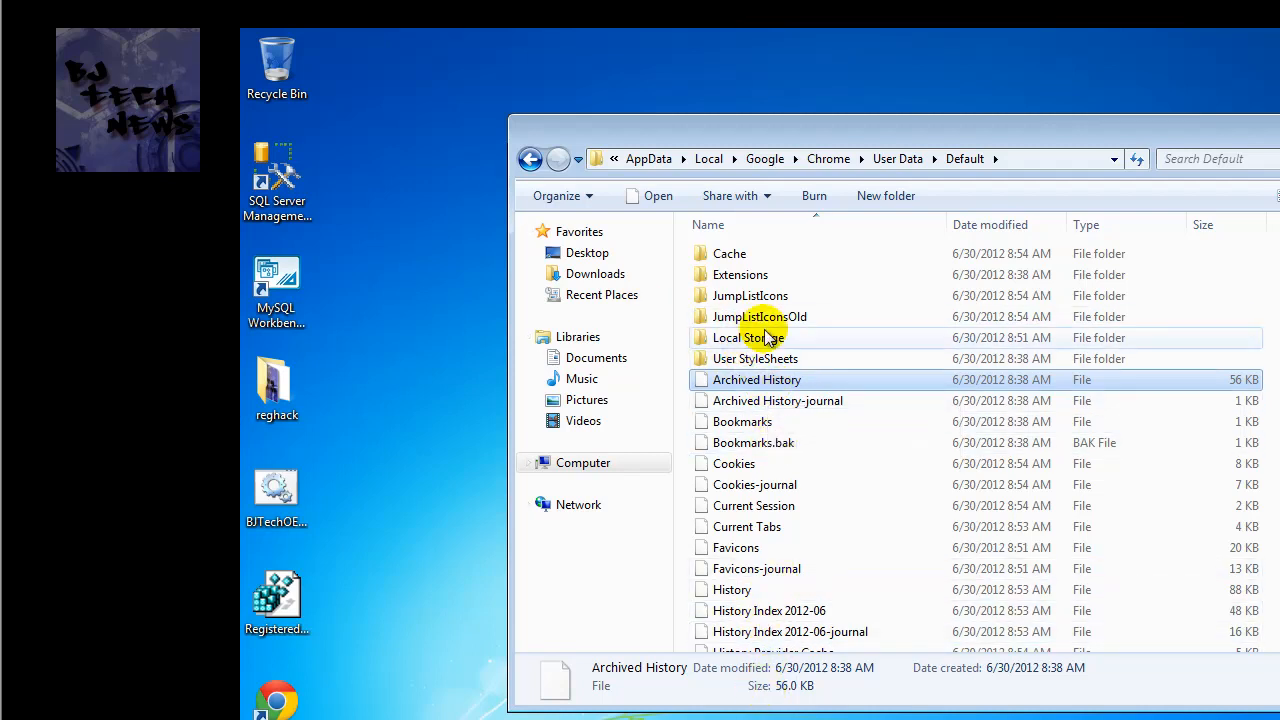
mouse_move(748, 336)
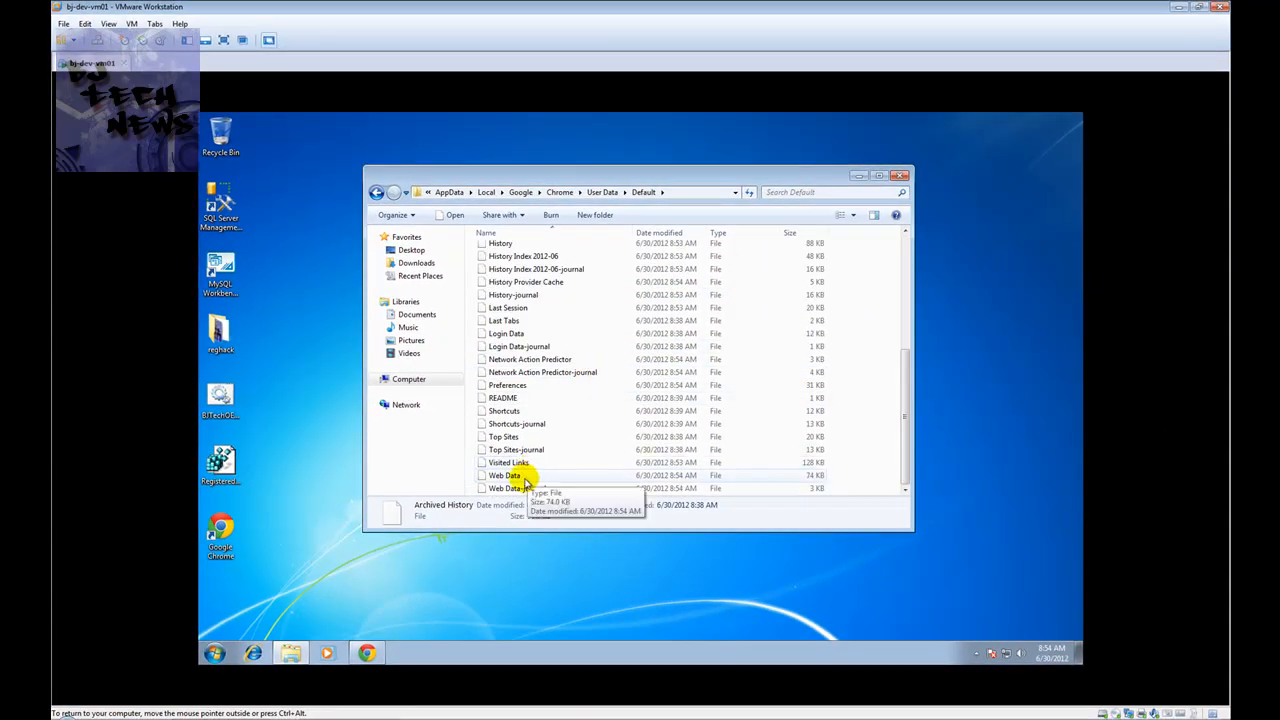
click(504, 476)
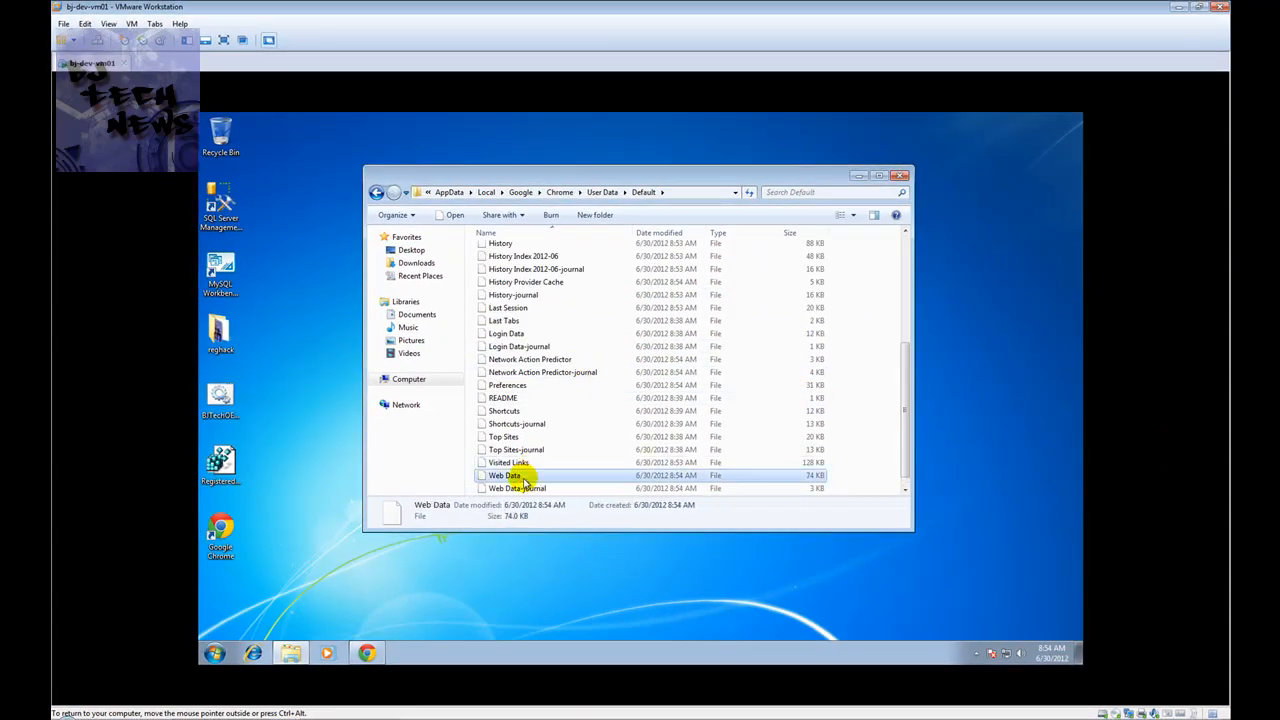